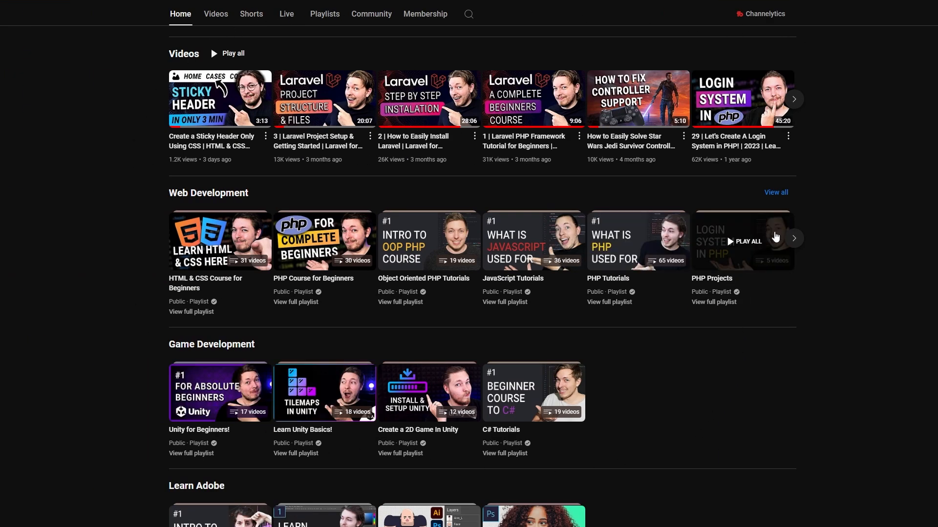
- Show the Explorer sidebar and review css/reset.css by scrolling through it
{"action": "left_click", "coordinate": [219, 240]}
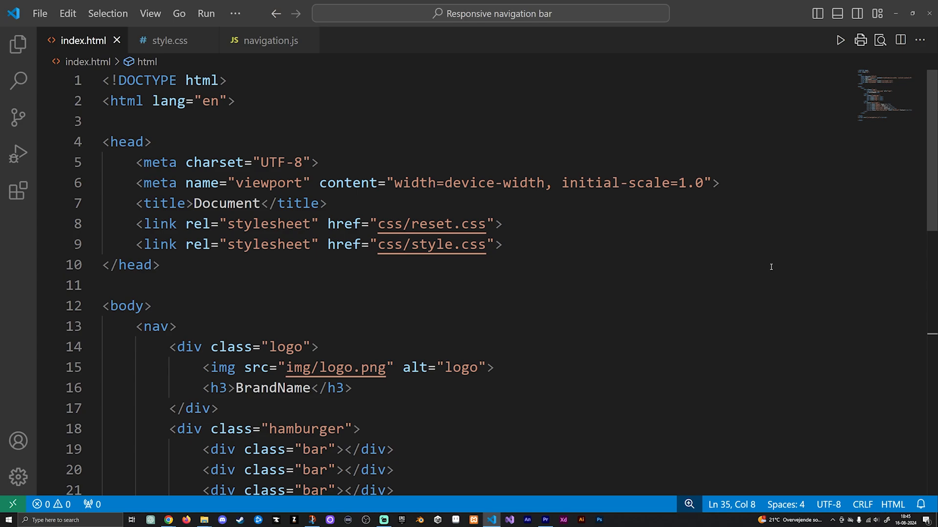
{"action": "mouse_move", "coordinate": [356, 164]}
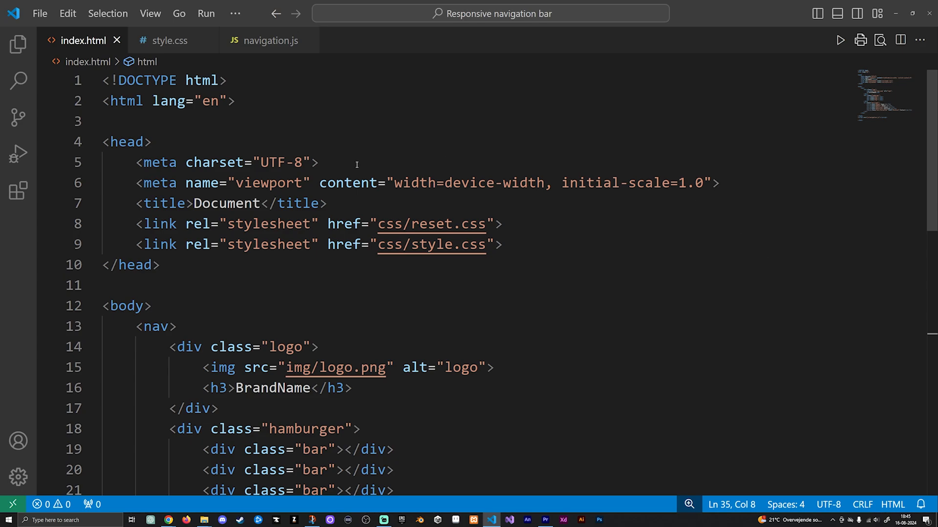
{"action": "mouse_move", "coordinate": [633, 298]}
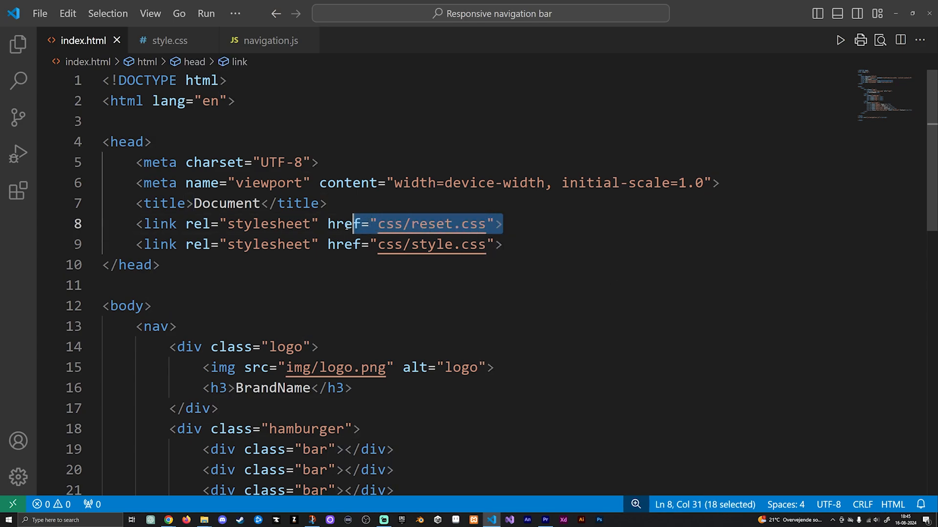
{"action": "left_click", "coordinate": [17, 44]}
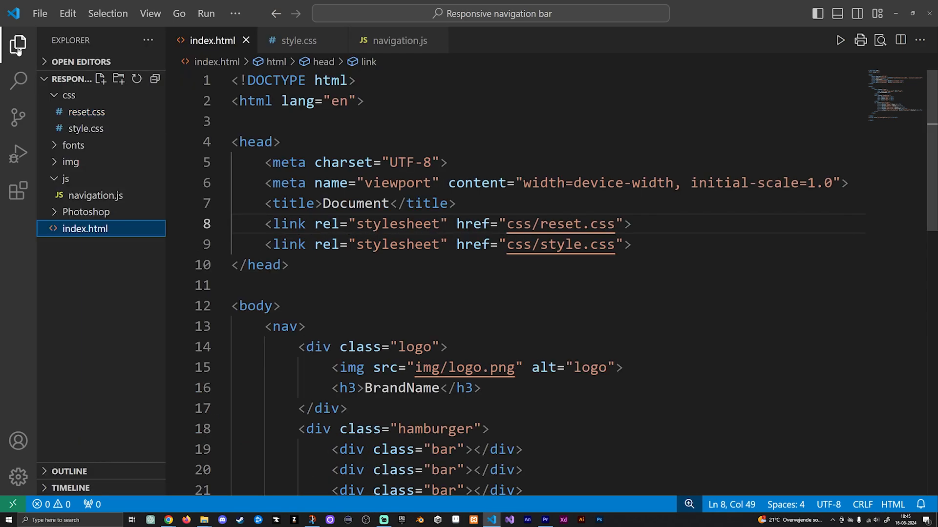
{"action": "mouse_move", "coordinate": [86, 112]}
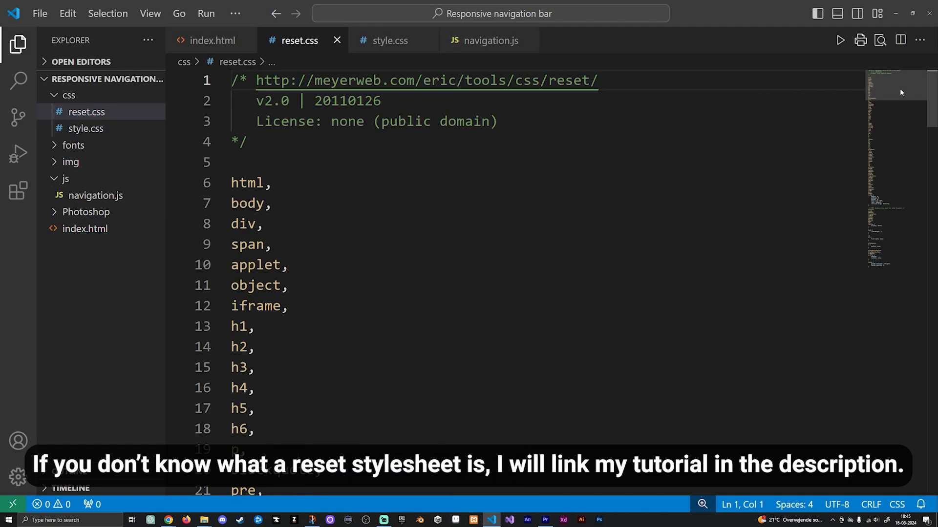
{"action": "scroll", "scroll_direction": "down", "scroll_amount": 3}
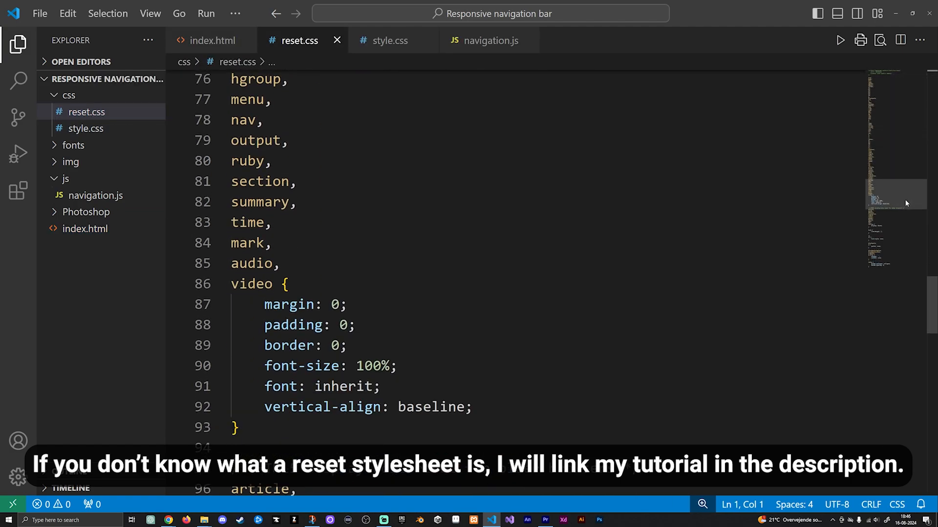
- Return to index.html and scroll through the nav markup with logo, hamburger and links
{"action": "left_click", "coordinate": [212, 40]}
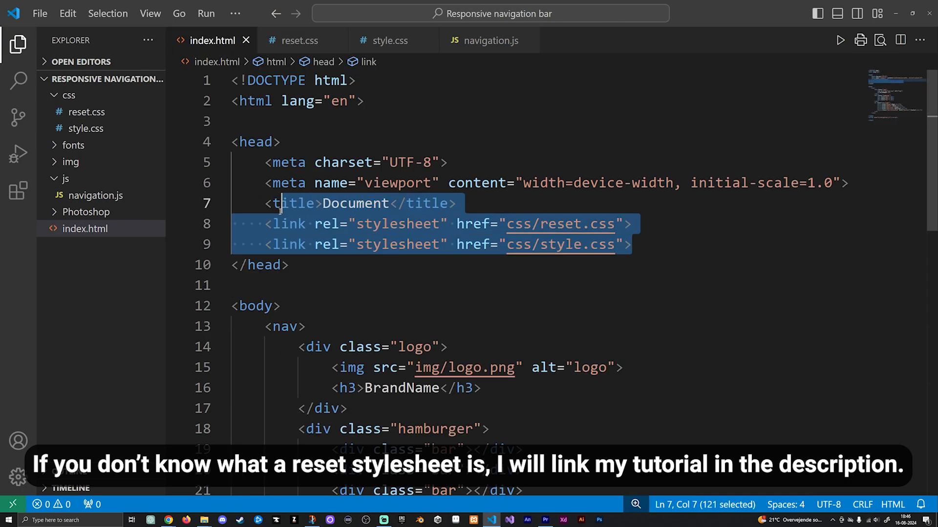
{"action": "left_click", "coordinate": [723, 224]}
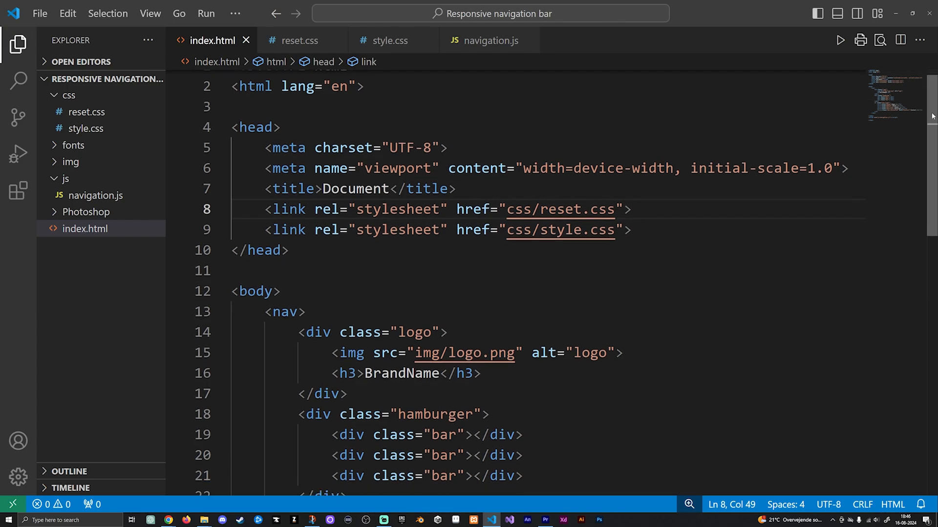
{"action": "scroll", "scroll_direction": "down", "scroll_amount": 3}
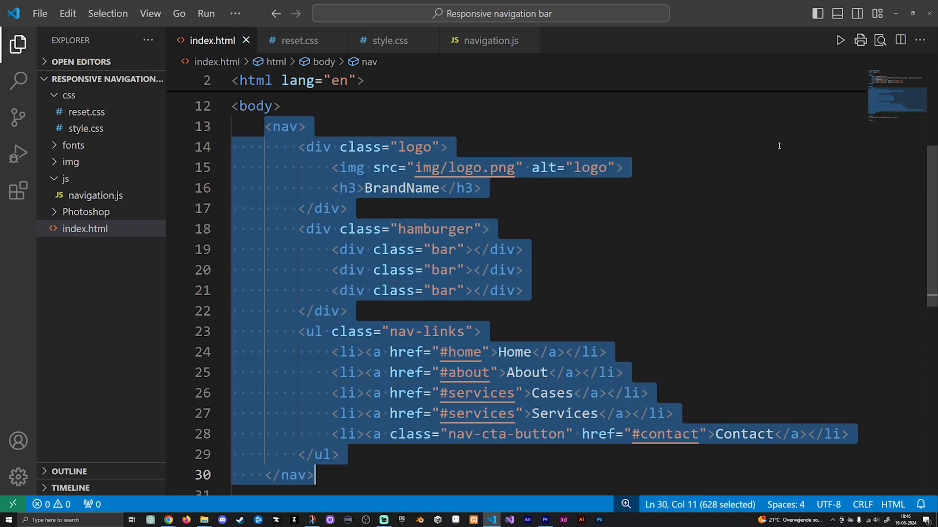
{"action": "left_click", "coordinate": [448, 148]}
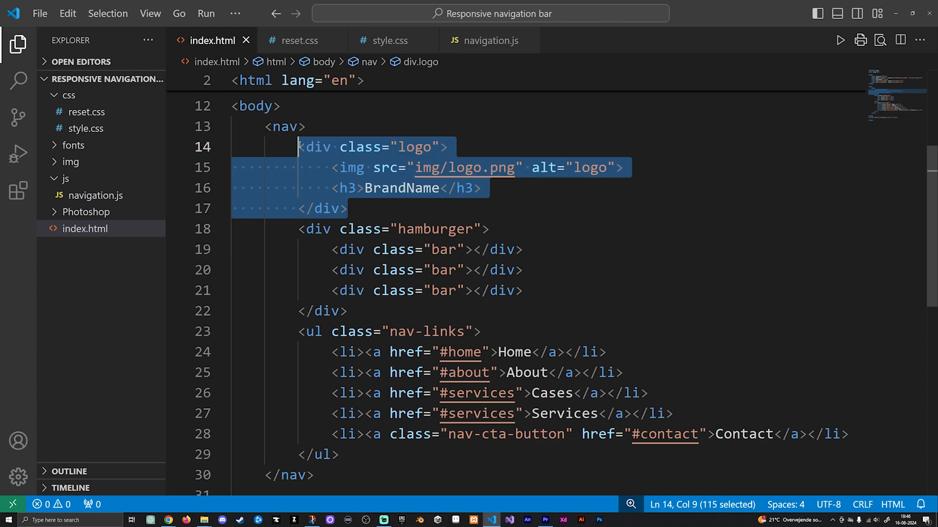
{"action": "left_click", "coordinate": [712, 167]}
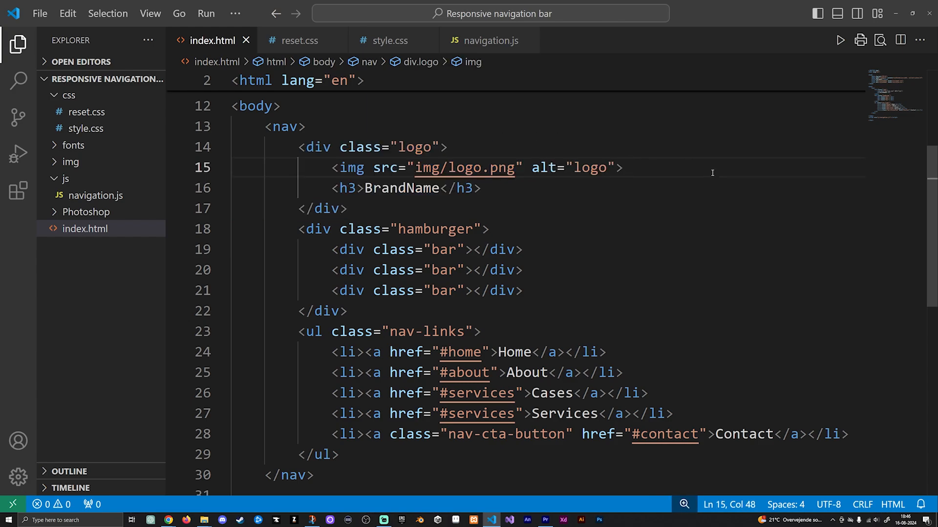
{"action": "mouse_move", "coordinate": [624, 197]}
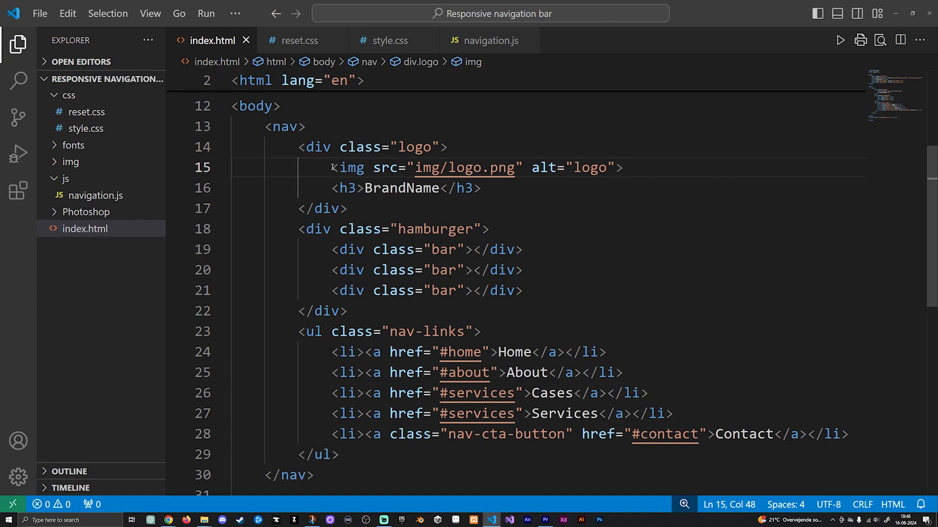
{"action": "triple_click", "coordinate": [475, 167]}
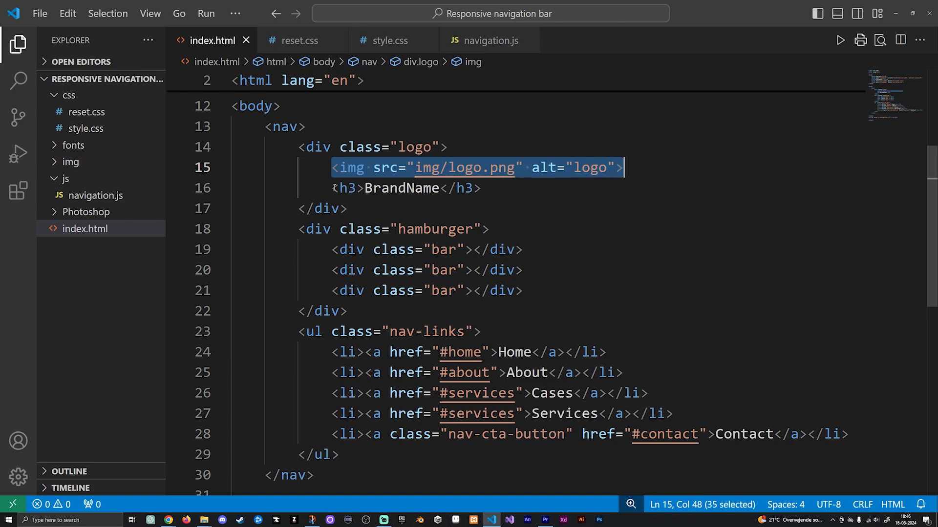
{"action": "left_click", "coordinate": [481, 188]}
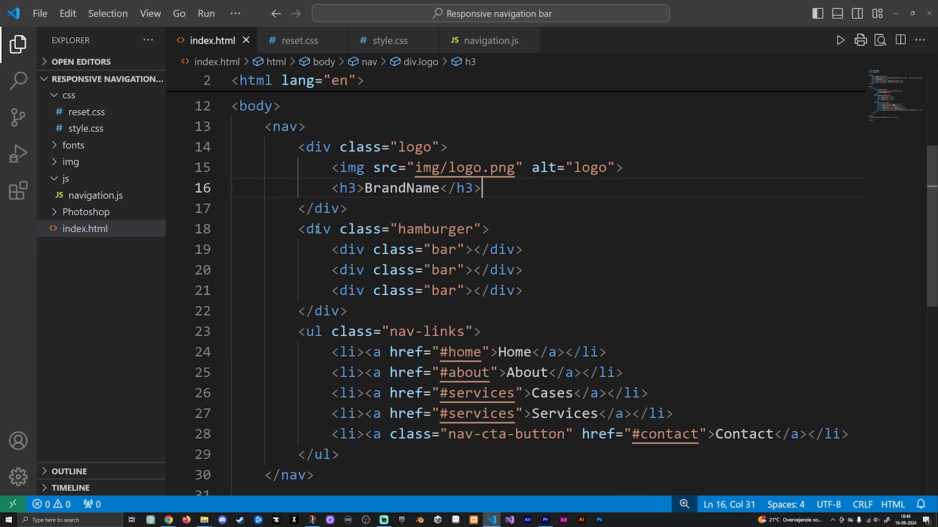
{"action": "mouse_move", "coordinate": [690, 222]}
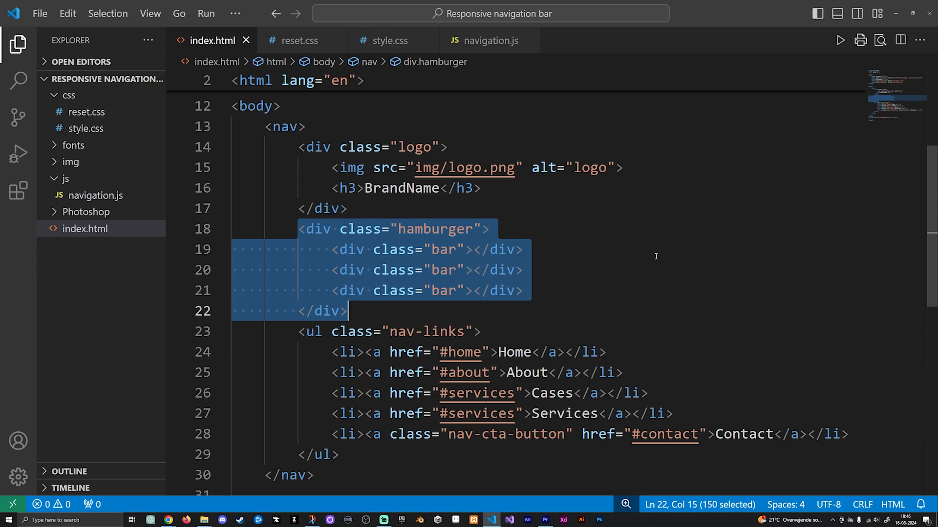
{"action": "left_click", "coordinate": [524, 249]}
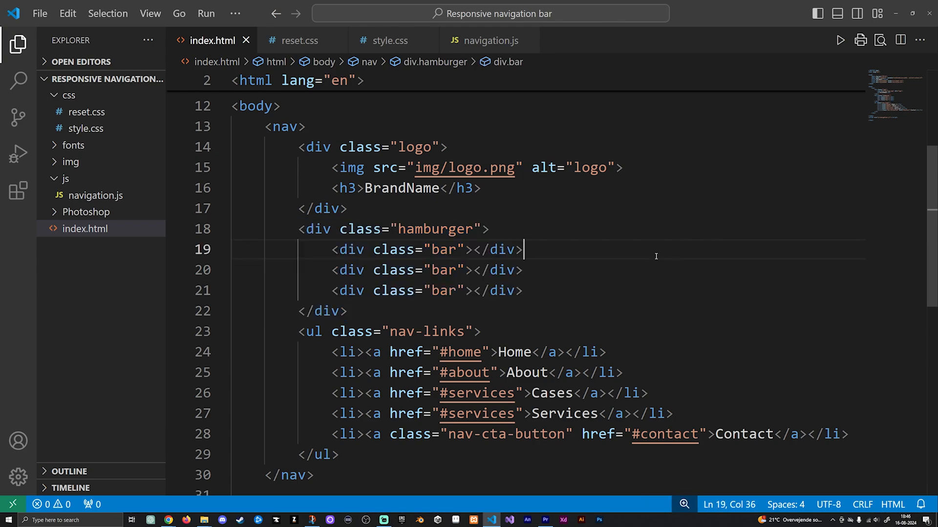
{"action": "mouse_move", "coordinate": [685, 300]}
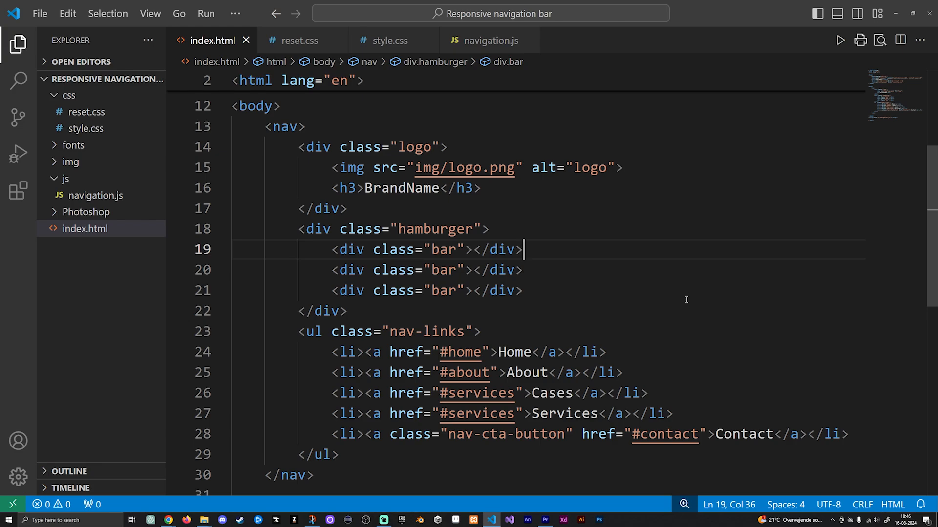
{"action": "mouse_move", "coordinate": [338, 321]}
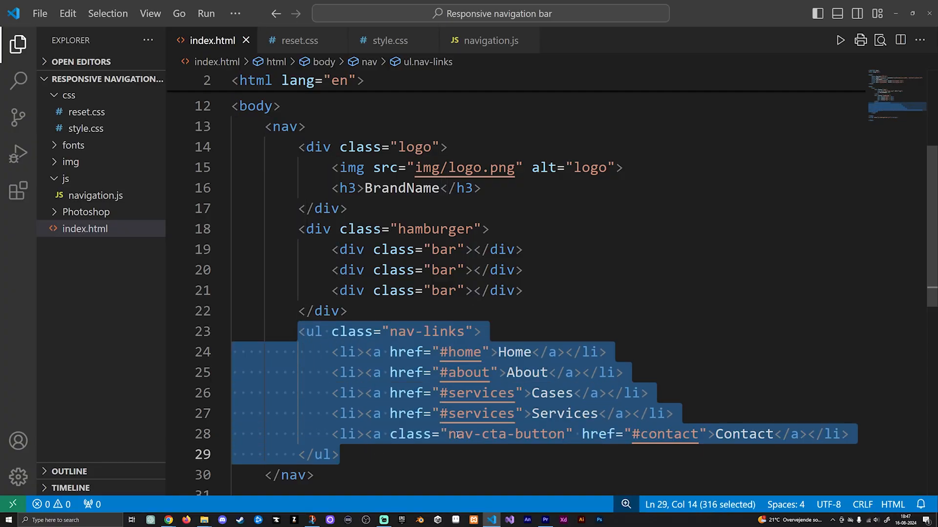
{"action": "left_click", "coordinate": [779, 433]}
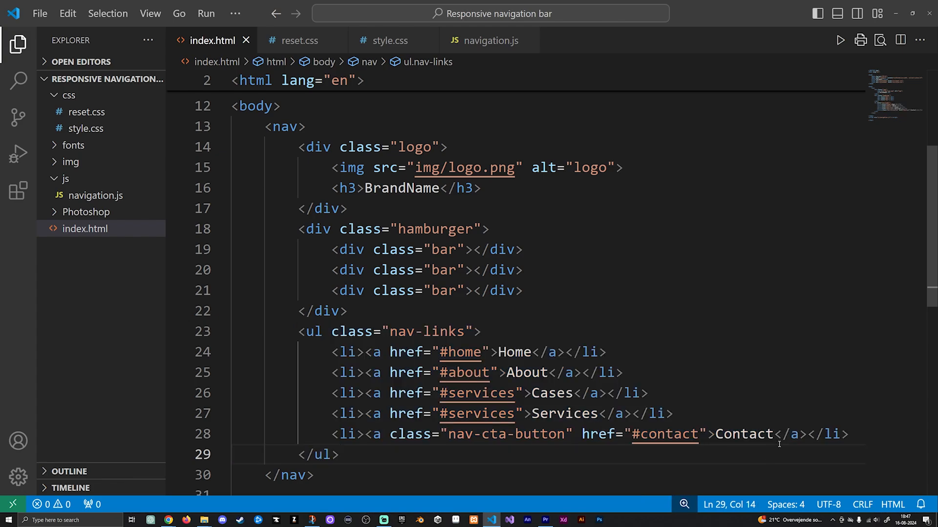
{"action": "mouse_move", "coordinate": [727, 221]}
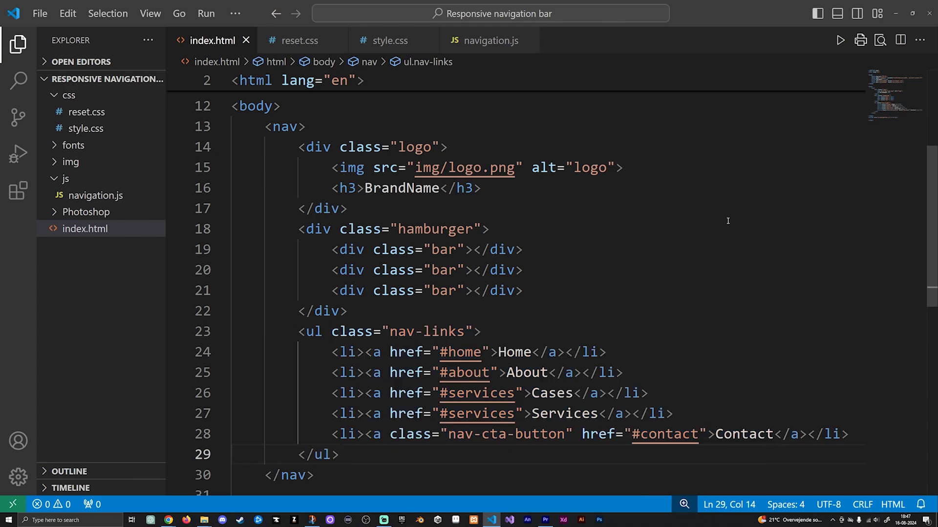
{"action": "mouse_move", "coordinate": [700, 383]}
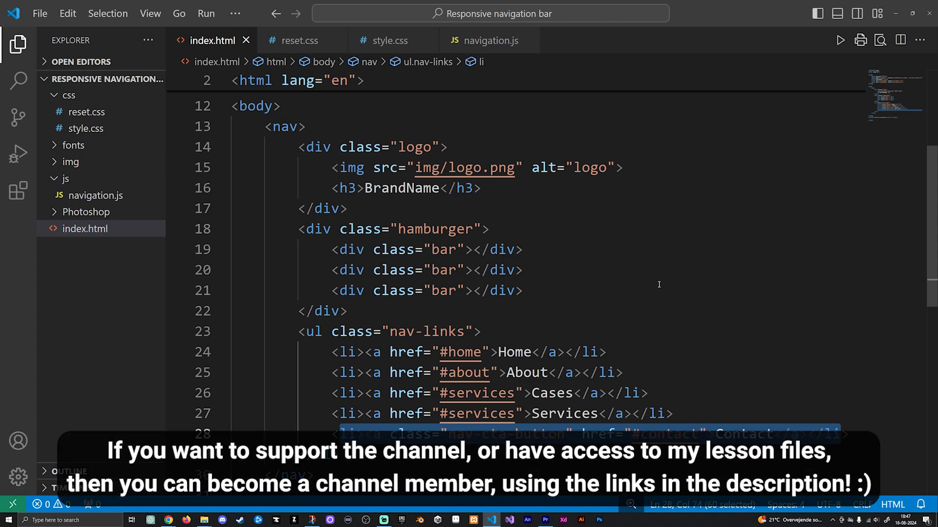
{"action": "mouse_move", "coordinate": [813, 406]}
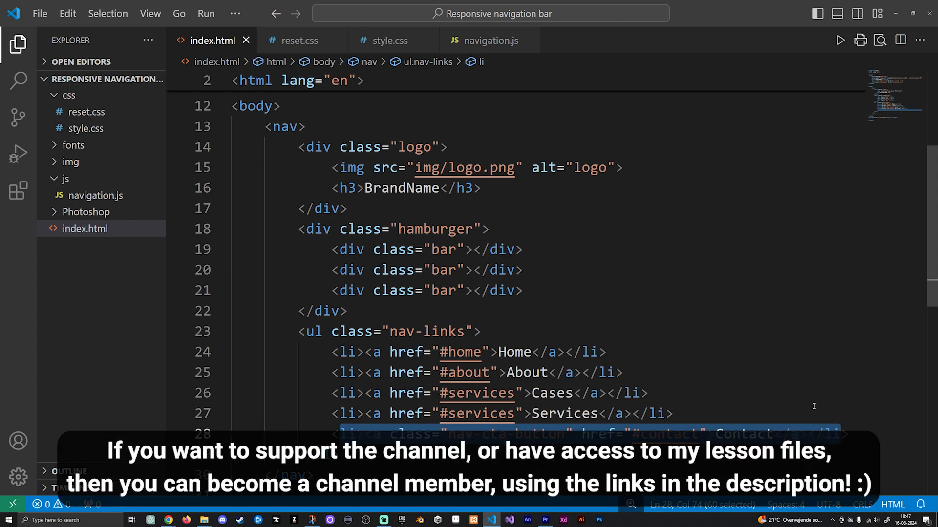
{"action": "mouse_move", "coordinate": [592, 317]}
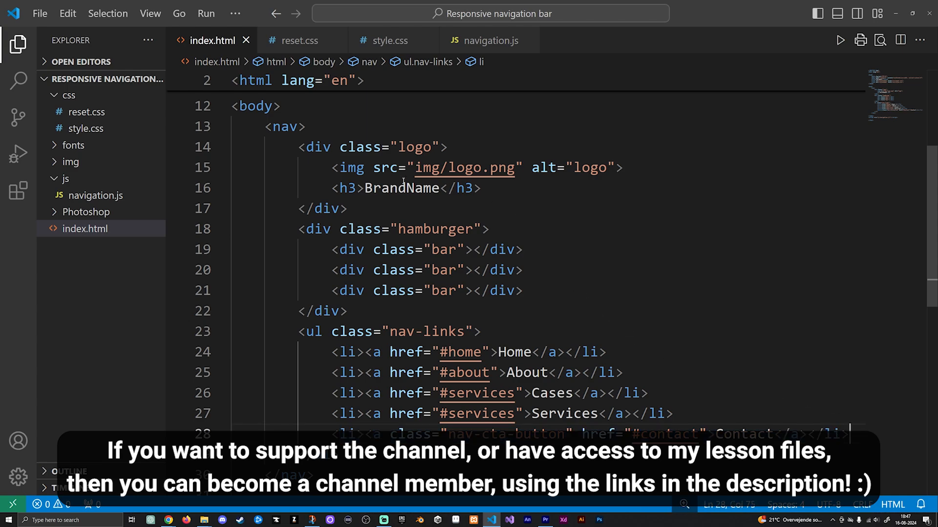
{"action": "mouse_move", "coordinate": [831, 158]}
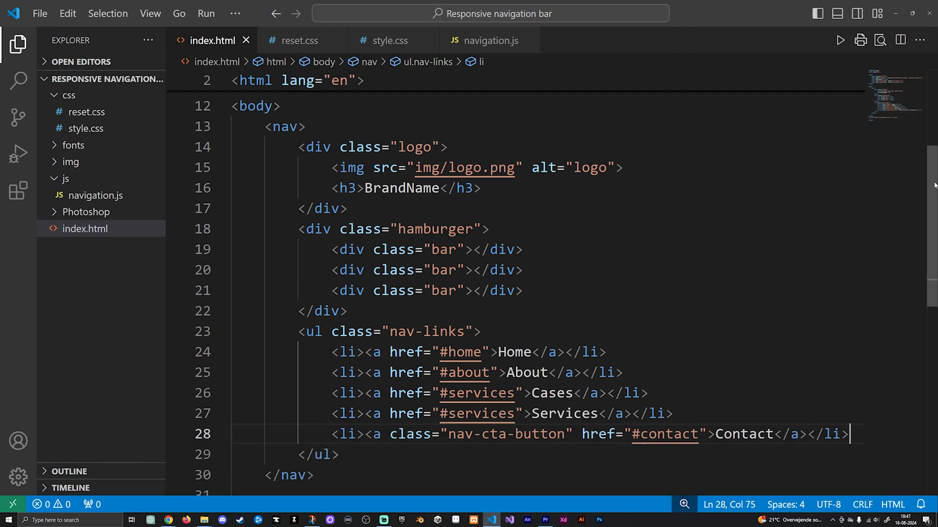
{"action": "scroll", "scroll_direction": "down", "scroll_amount": 3}
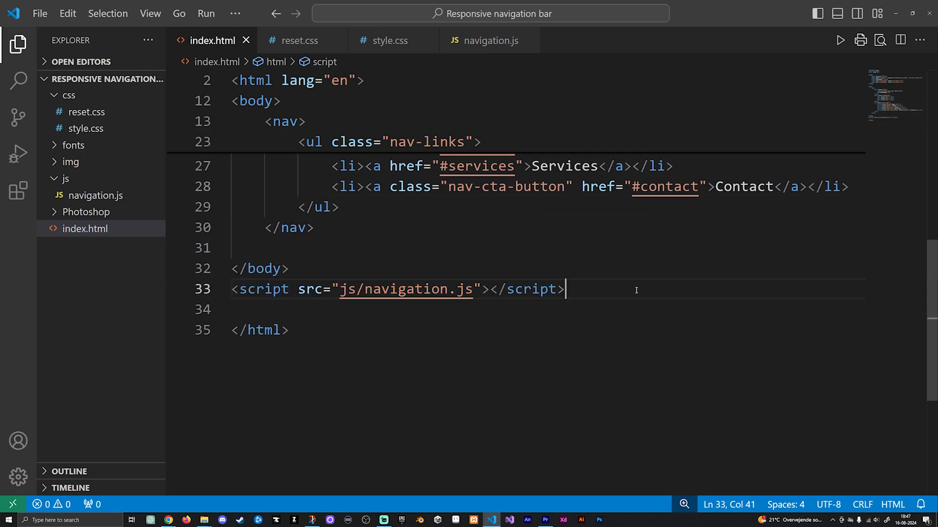
- Review navigation.js's hamburger toggle handler, then switch to style.css
{"action": "left_click", "coordinate": [490, 40]}
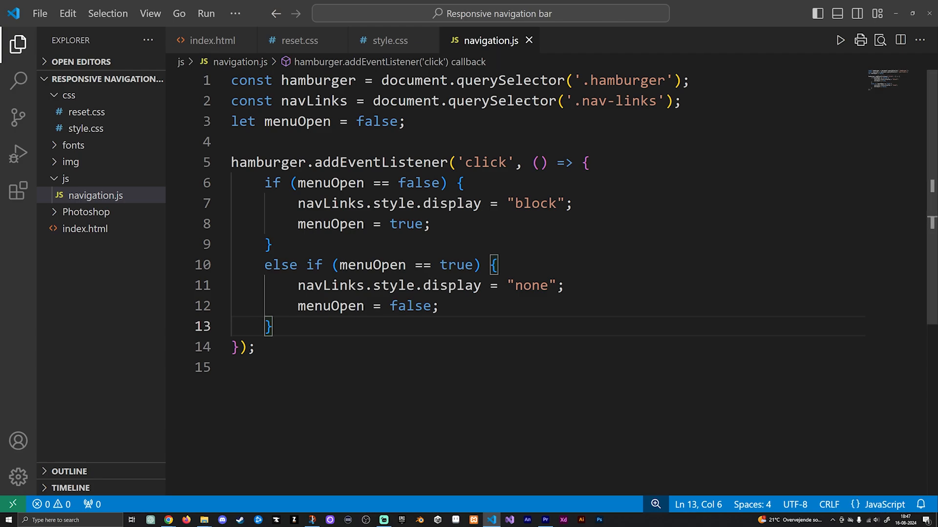
{"action": "mouse_move", "coordinate": [655, 406]}
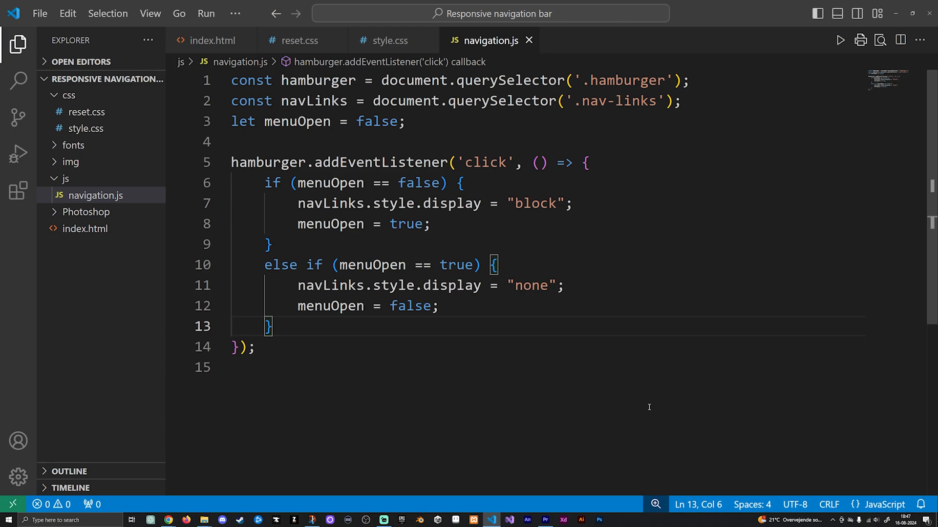
{"action": "mouse_move", "coordinate": [645, 411]}
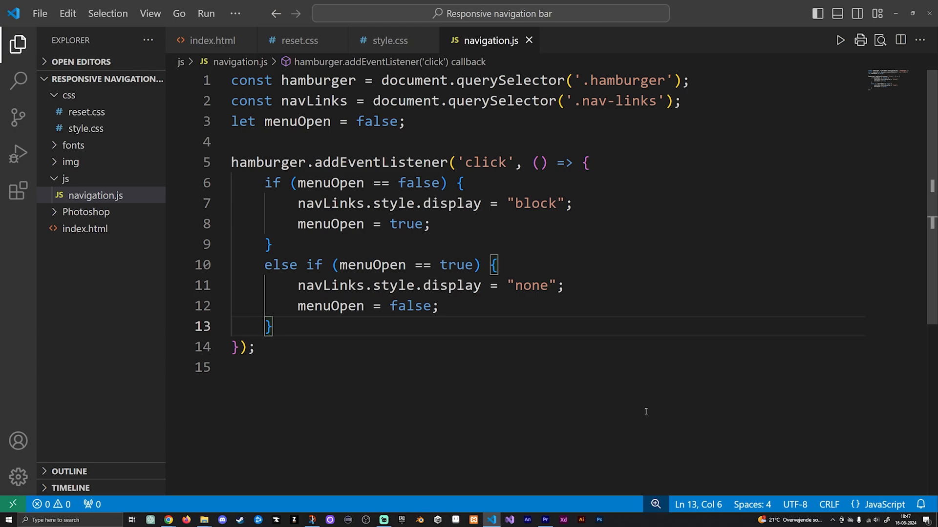
{"action": "mouse_move", "coordinate": [560, 422]}
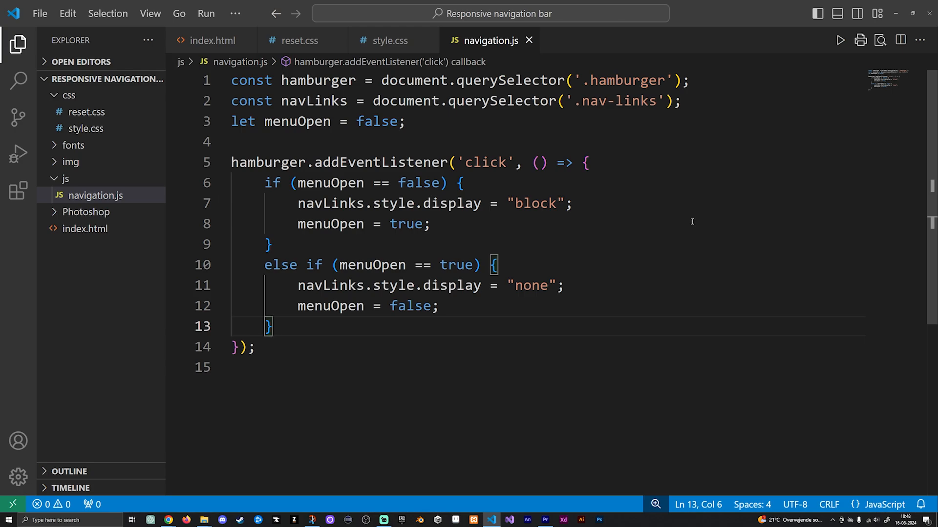
{"action": "left_click", "coordinate": [388, 40]}
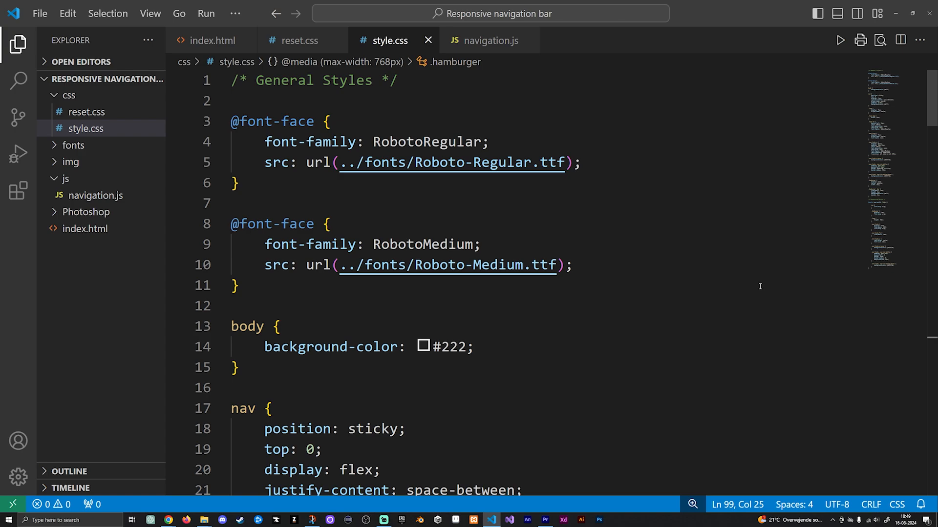
{"action": "mouse_move", "coordinate": [674, 270]}
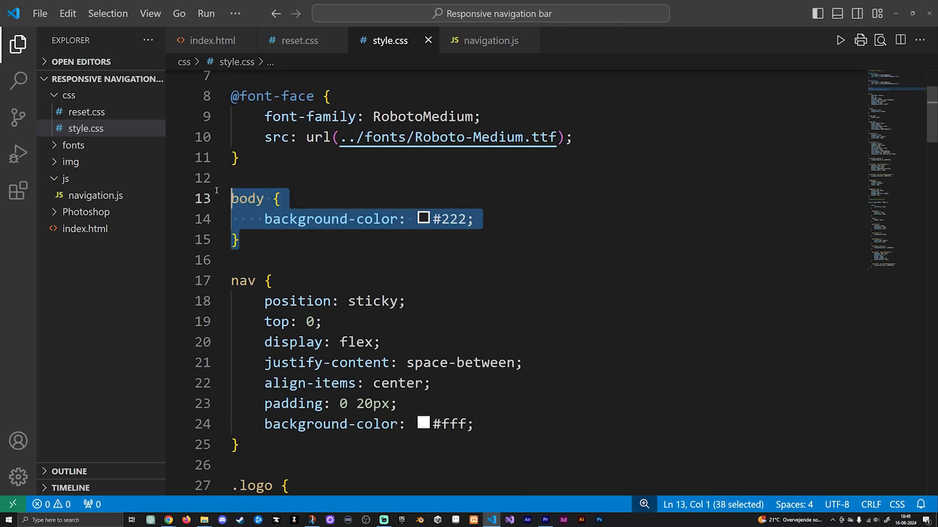
{"action": "mouse_move", "coordinate": [649, 247]}
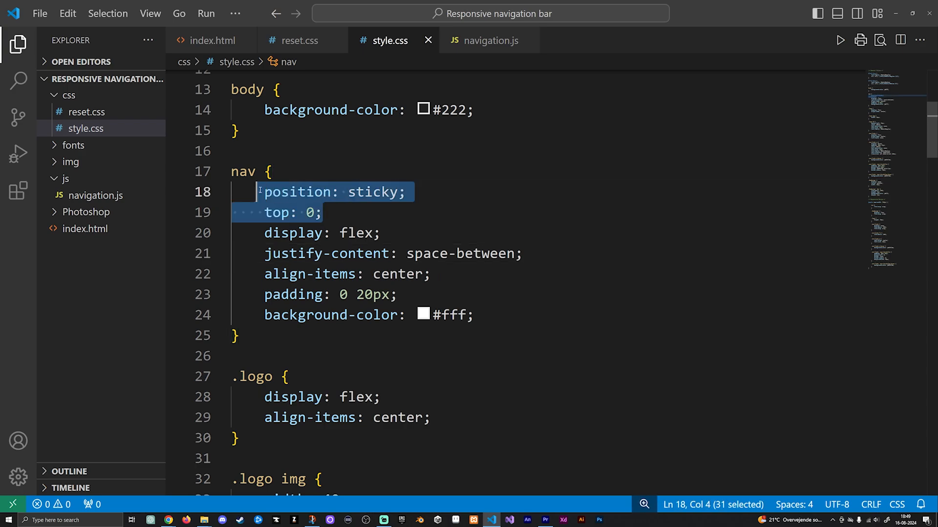
{"action": "mouse_move", "coordinate": [570, 200]}
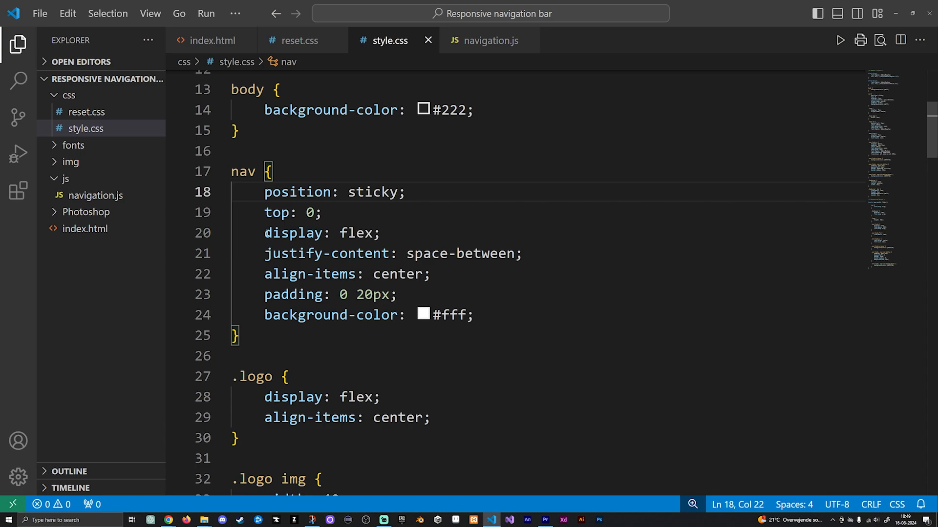
{"action": "double_click", "coordinate": [293, 233]}
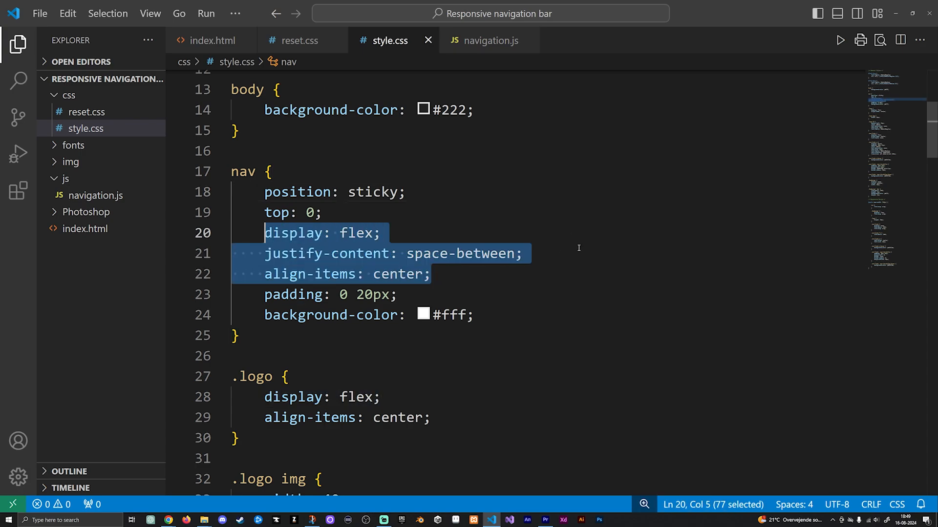
{"action": "mouse_move", "coordinate": [678, 251]}
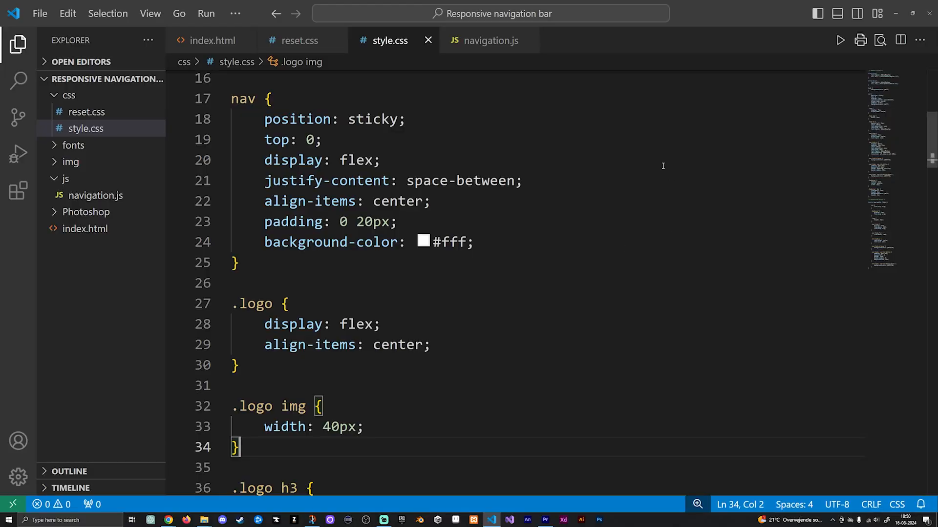
{"action": "scroll", "scroll_direction": "down", "scroll_amount": 3}
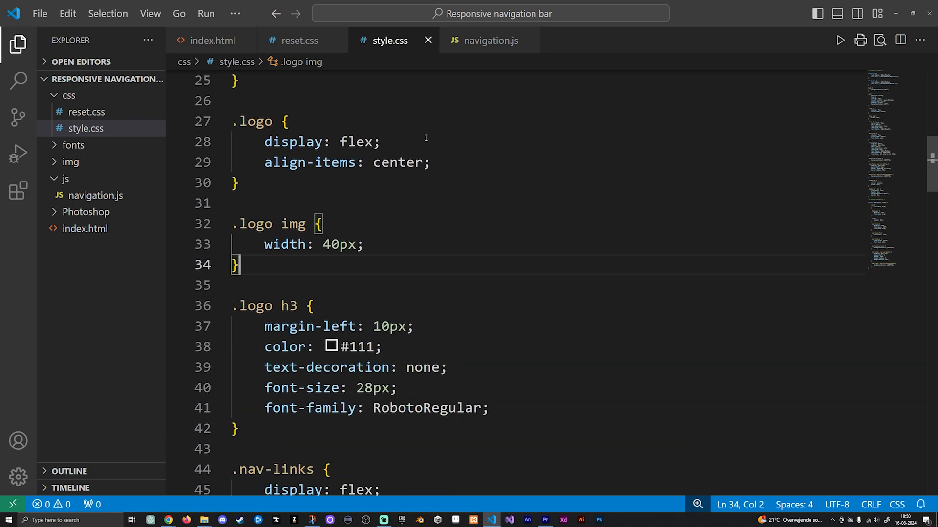
{"action": "mouse_move", "coordinate": [342, 200]}
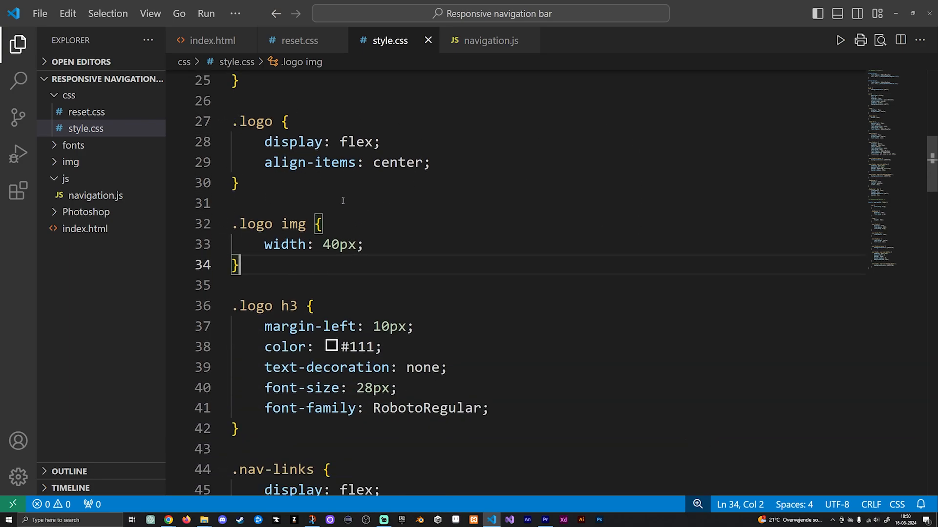
{"action": "mouse_move", "coordinate": [529, 364]}
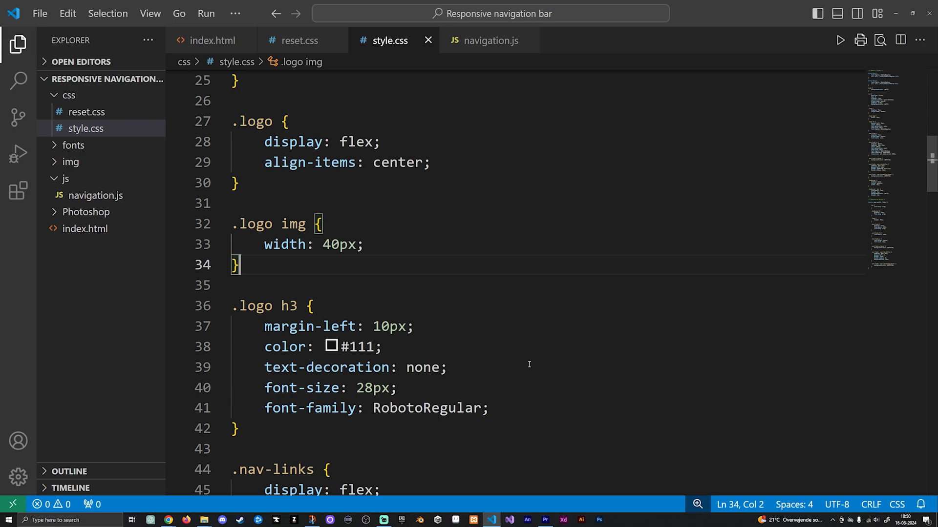
{"action": "scroll", "scroll_direction": "down", "scroll_amount": 3}
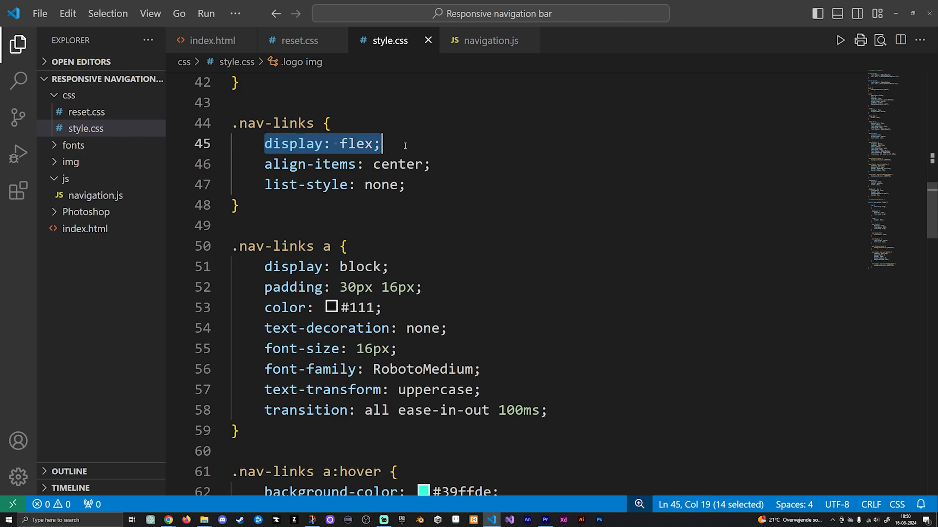
{"action": "mouse_move", "coordinate": [548, 177]}
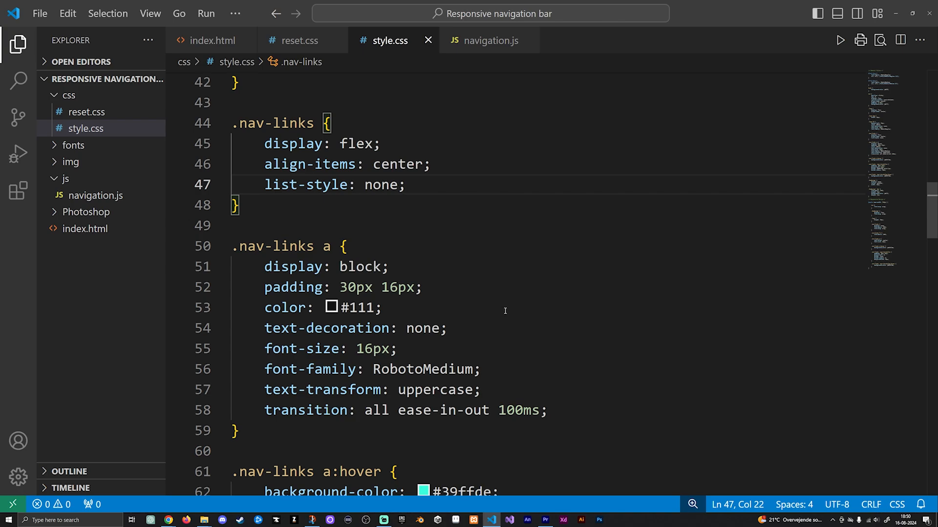
{"action": "mouse_move", "coordinate": [649, 345]}
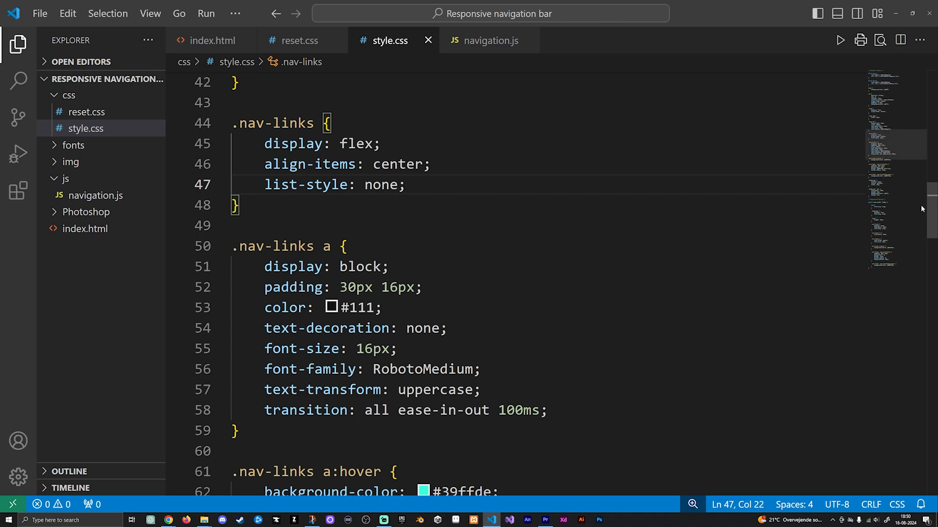
{"action": "scroll", "scroll_direction": "down", "scroll_amount": 3}
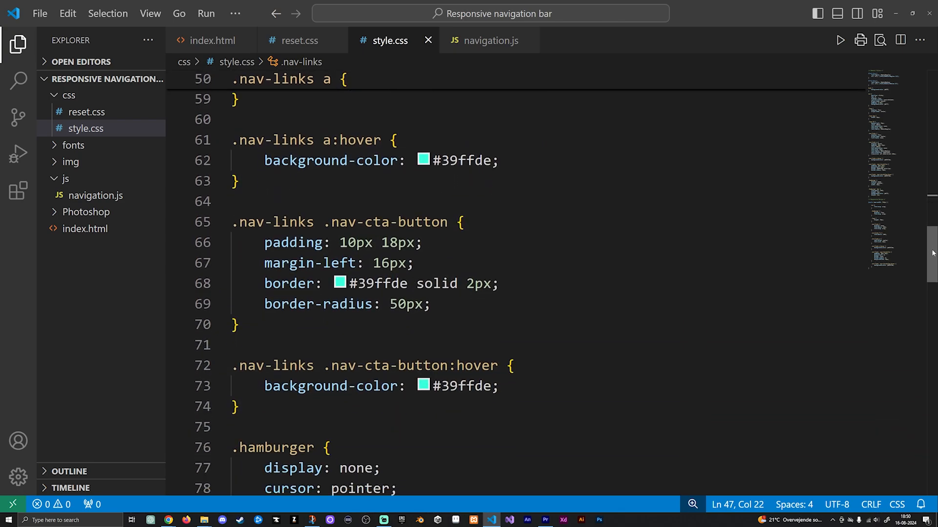
{"action": "mouse_move", "coordinate": [329, 128]}
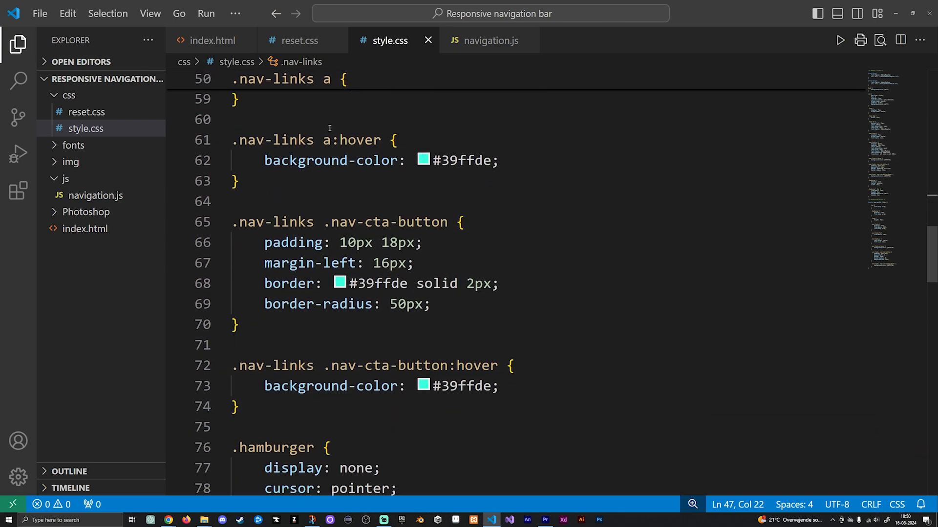
{"action": "mouse_move", "coordinate": [603, 183]}
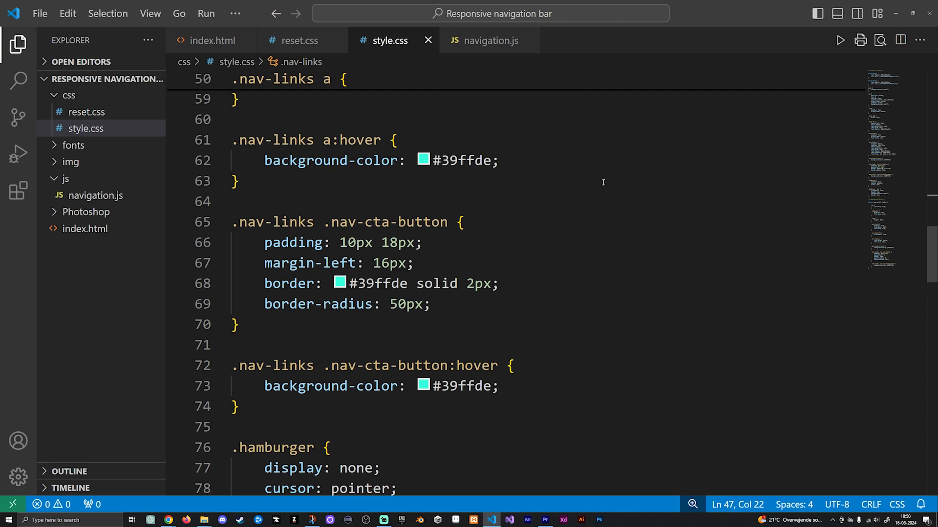
{"action": "mouse_move", "coordinate": [269, 212]}
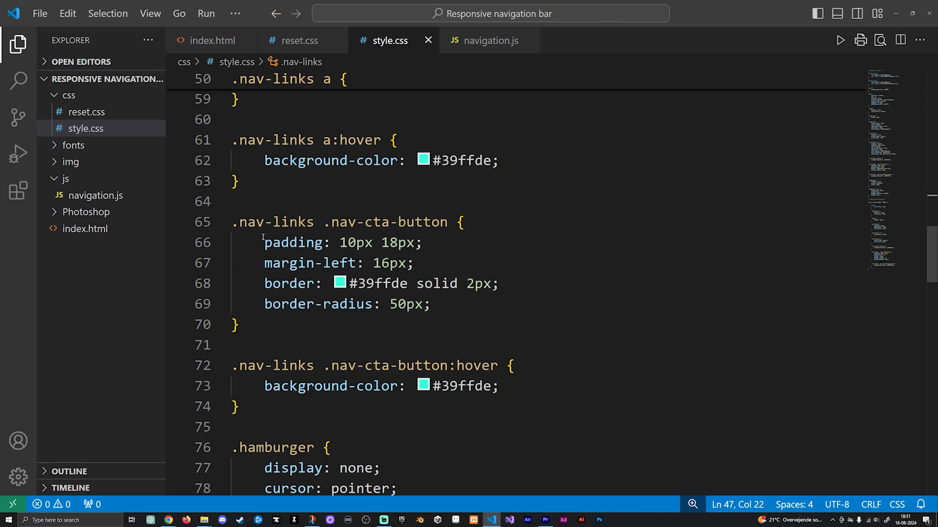
{"action": "mouse_move", "coordinate": [933, 254]}
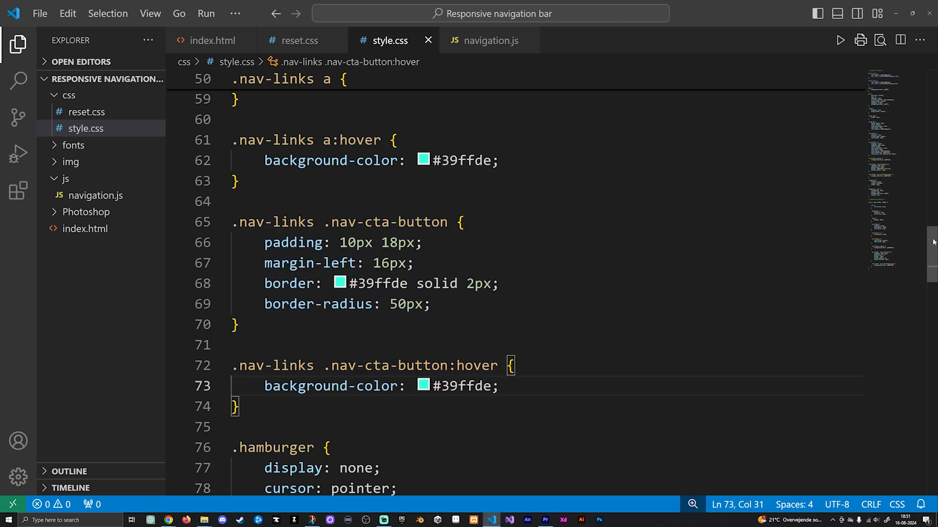
{"action": "scroll", "scroll_direction": "down", "scroll_amount": 3}
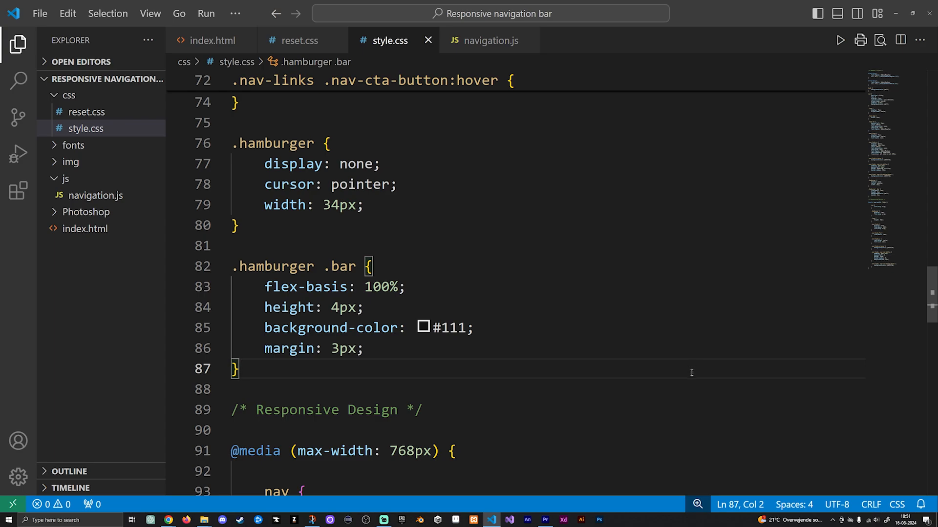
{"action": "mouse_move", "coordinate": [413, 327]}
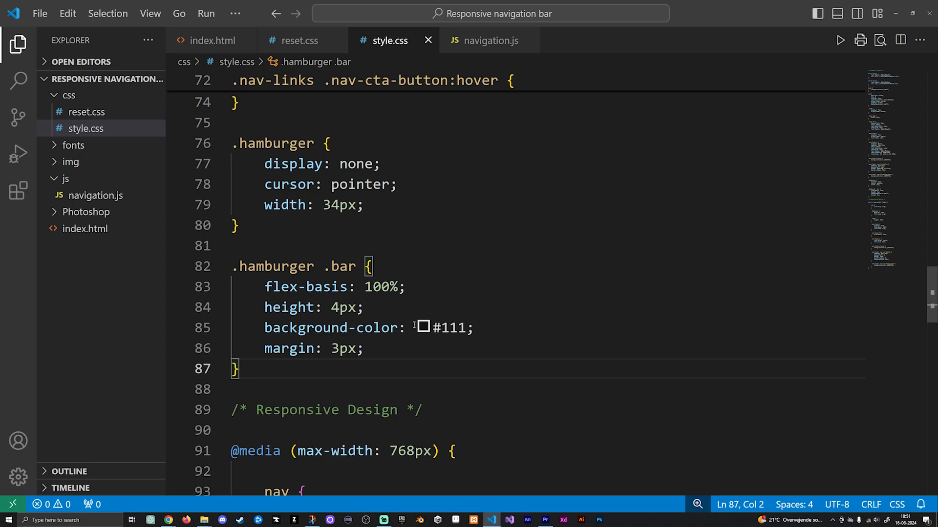
{"action": "mouse_move", "coordinate": [800, 285]}
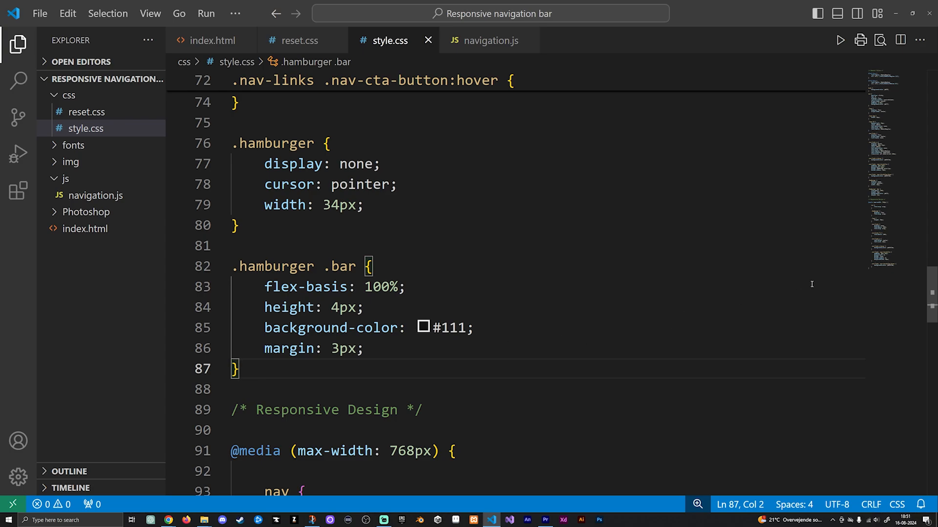
{"action": "mouse_move", "coordinate": [930, 289]}
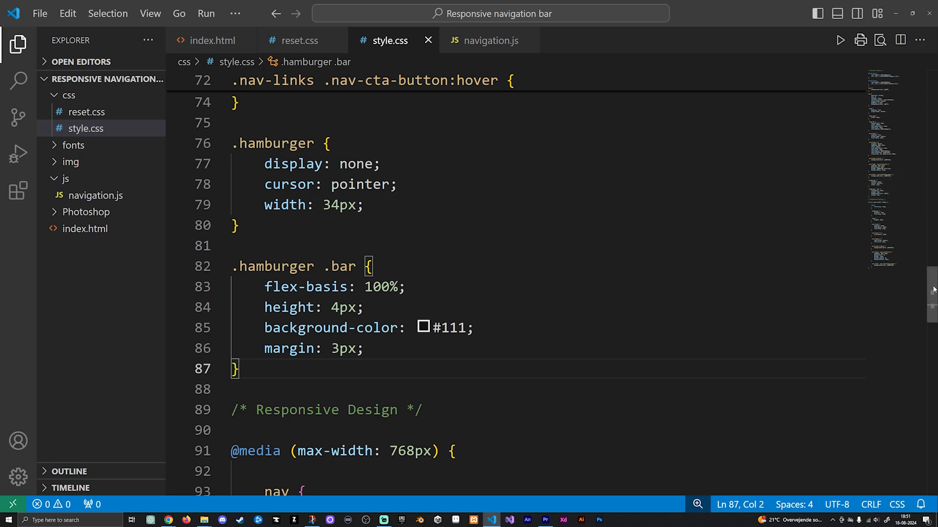
{"action": "mouse_move", "coordinate": [884, 180]}
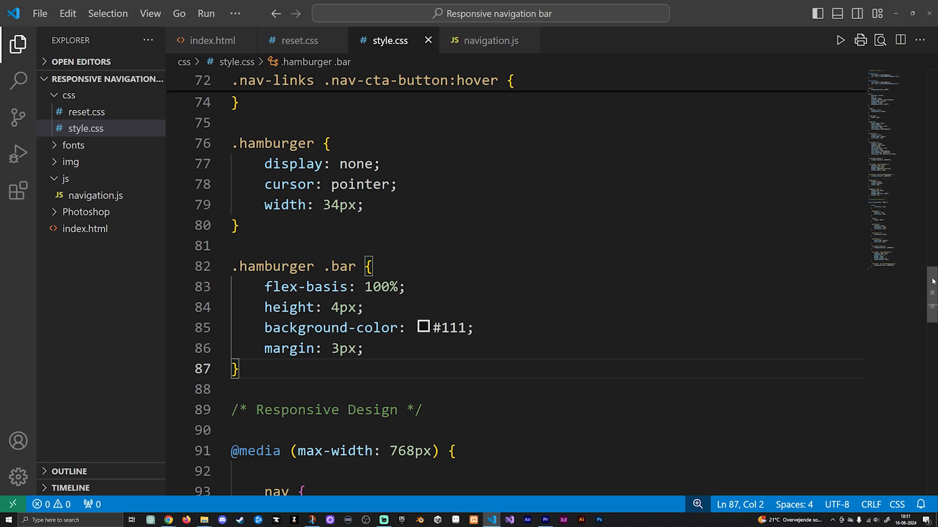
{"action": "scroll", "scroll_direction": "down", "scroll_amount": 3}
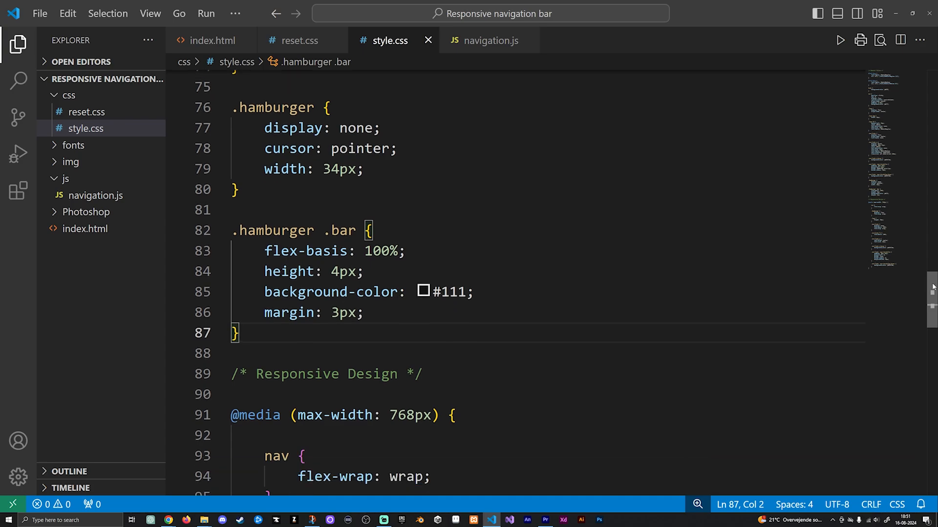
{"action": "scroll", "scroll_direction": "down", "scroll_amount": 3}
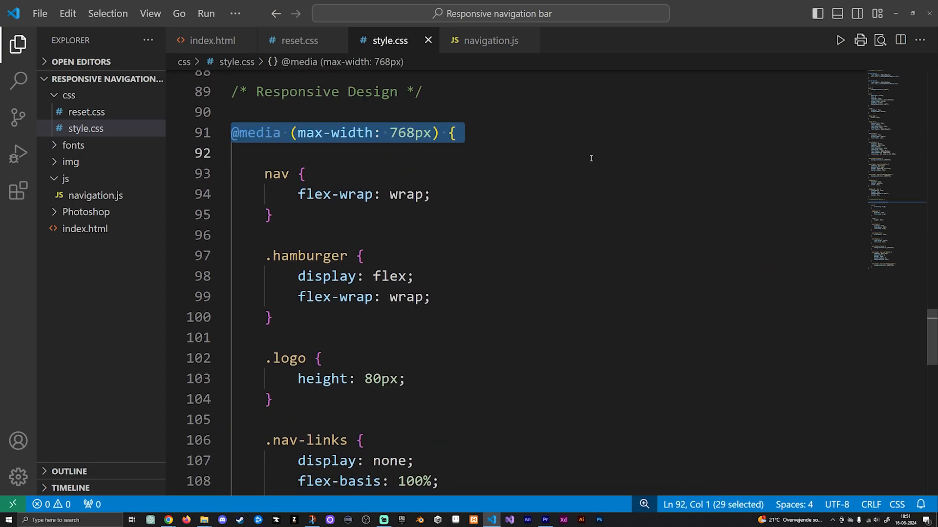
{"action": "left_click", "coordinate": [454, 133]}
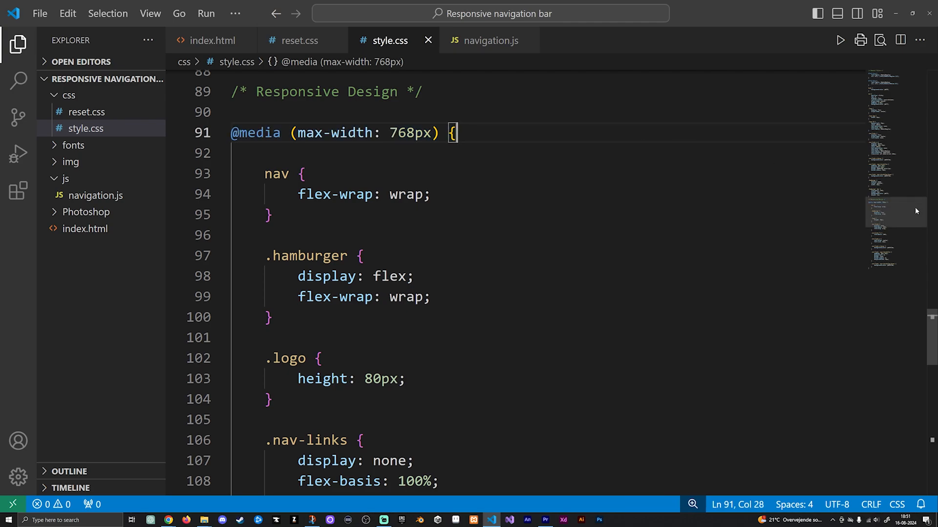
{"action": "scroll", "scroll_direction": "down", "scroll_amount": 3}
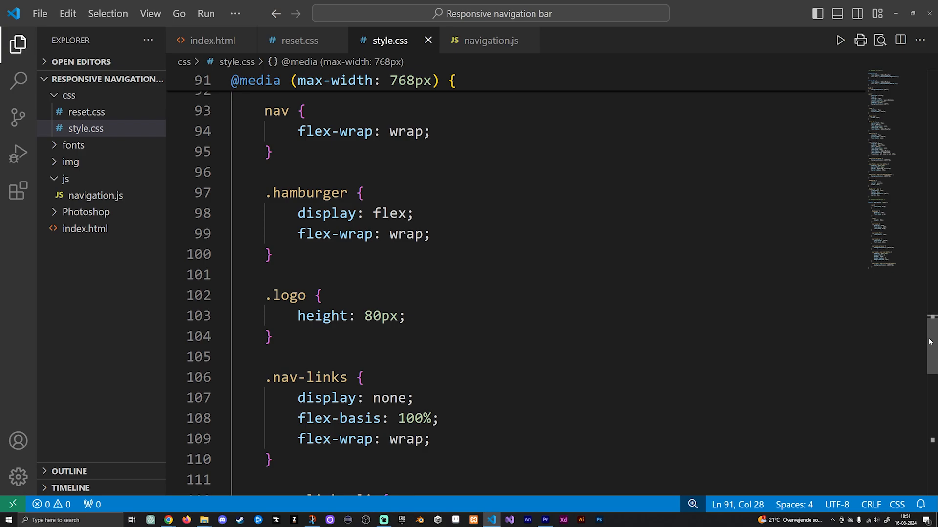
{"action": "mouse_move", "coordinate": [513, 335]}
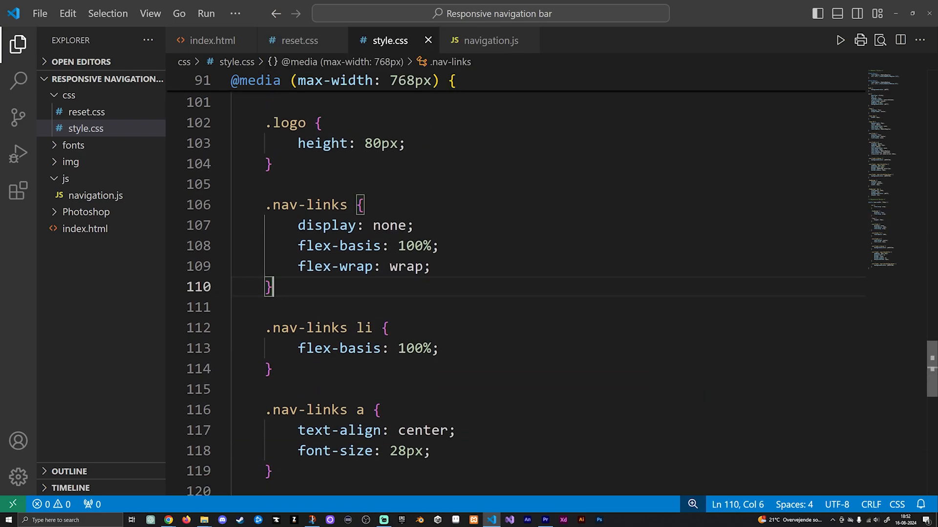
{"action": "scroll", "scroll_direction": "down", "scroll_amount": 3}
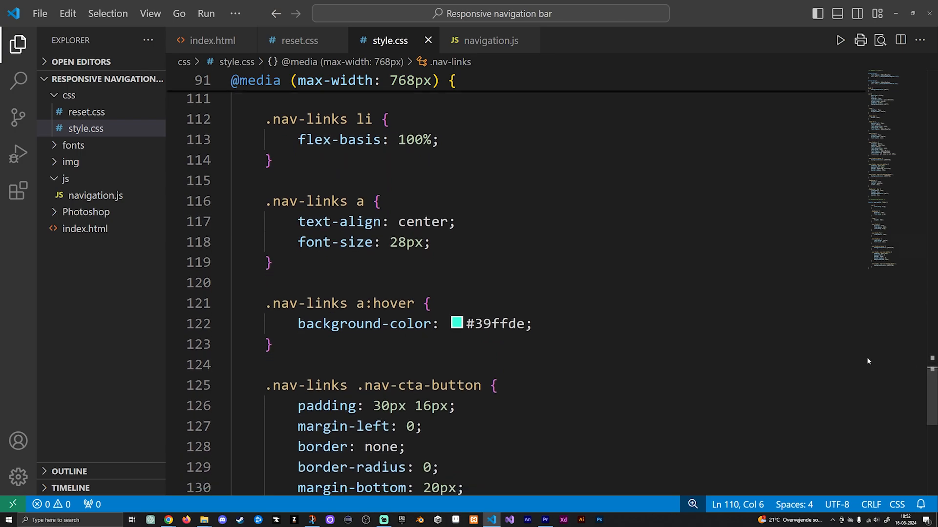
{"action": "mouse_move", "coordinate": [807, 189]}
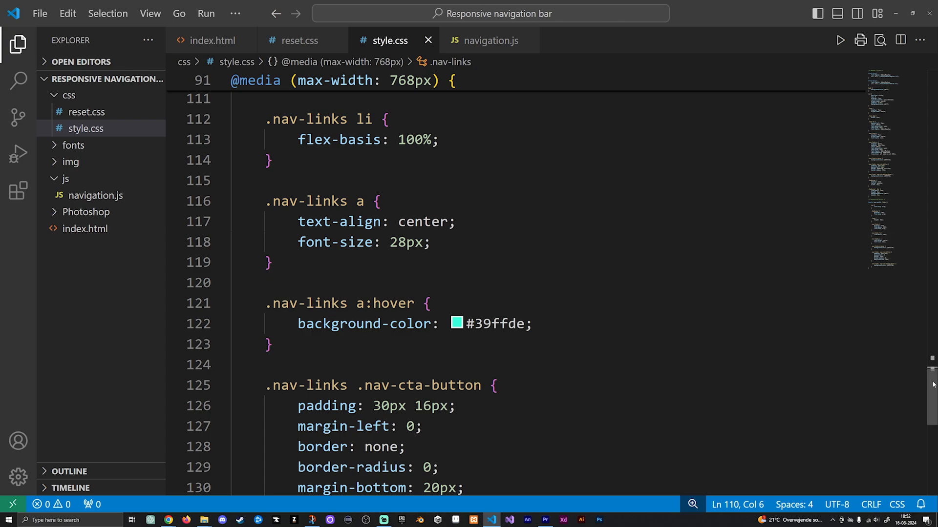
{"action": "scroll", "scroll_direction": "down", "scroll_amount": 3}
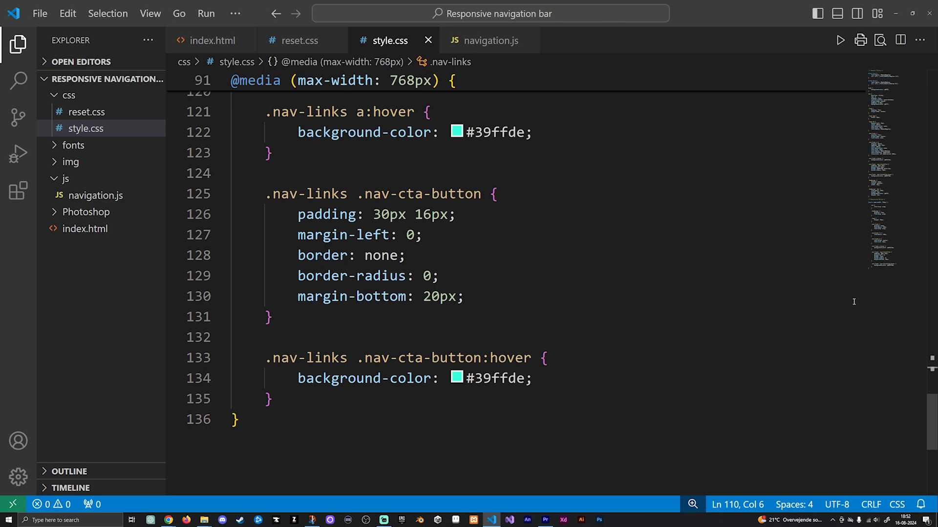
{"action": "mouse_move", "coordinate": [428, 164]}
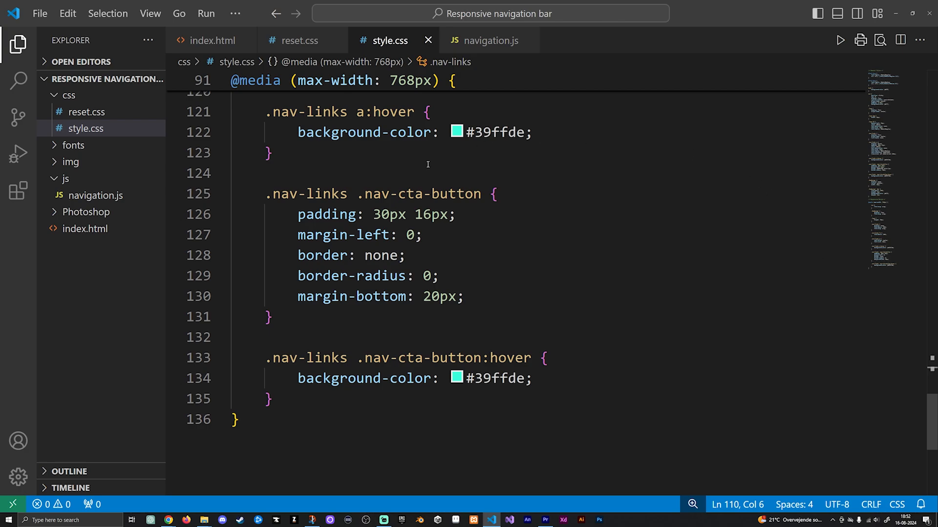
{"action": "mouse_move", "coordinate": [817, 228]}
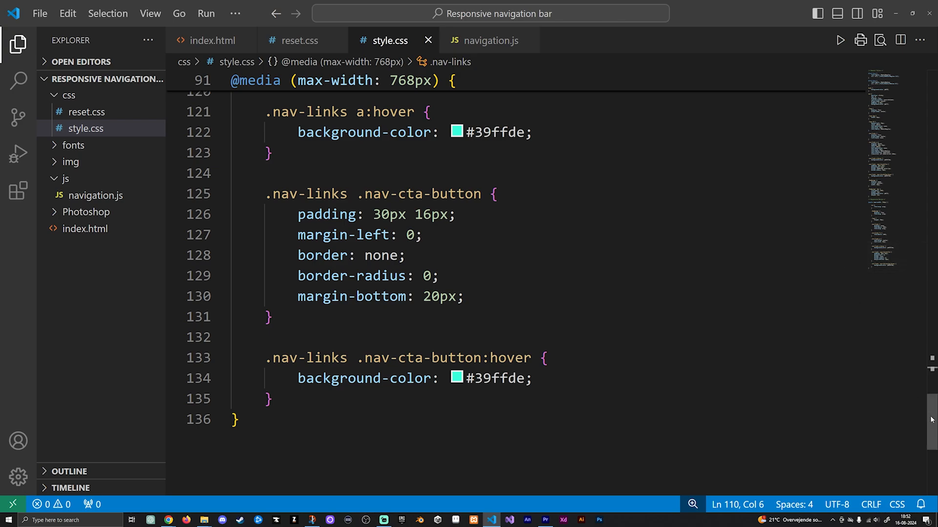
{"action": "scroll", "scroll_direction": "up", "scroll_amount": 3}
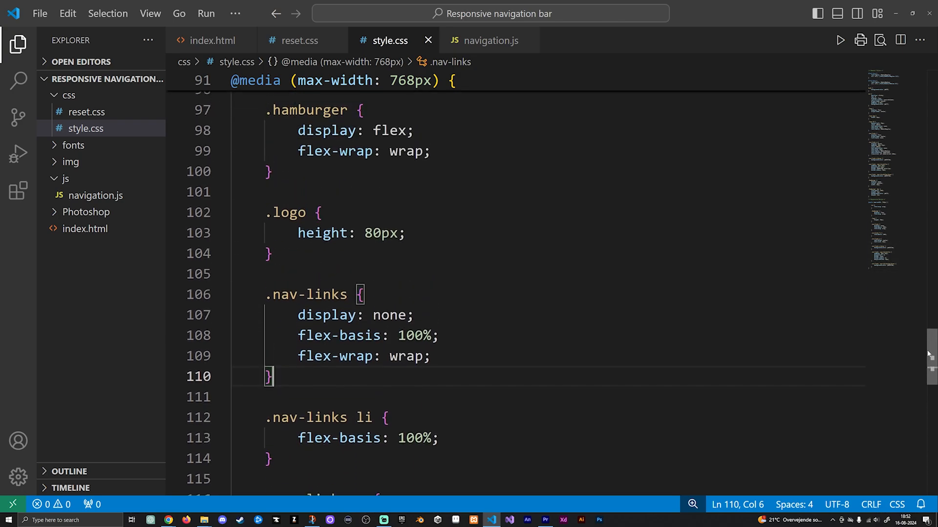
{"action": "left_click", "coordinate": [490, 40]}
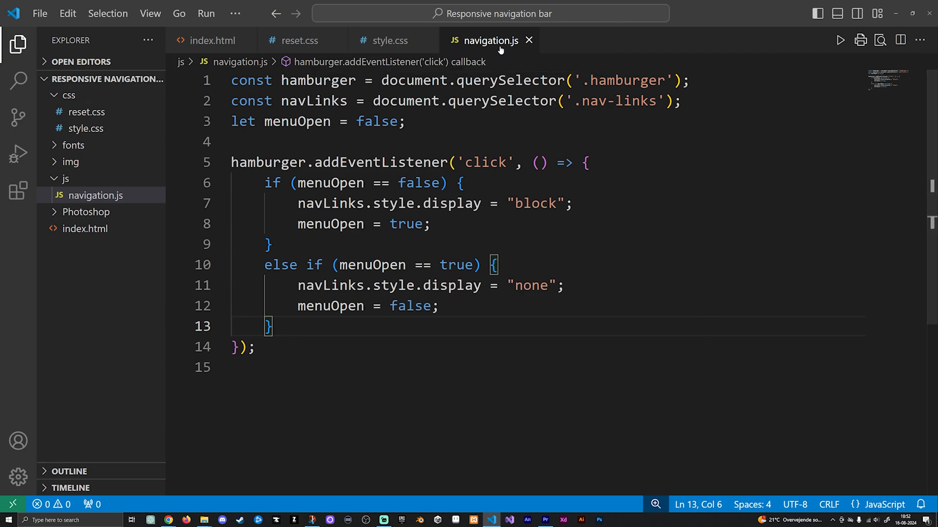
{"action": "mouse_move", "coordinate": [857, 185]}
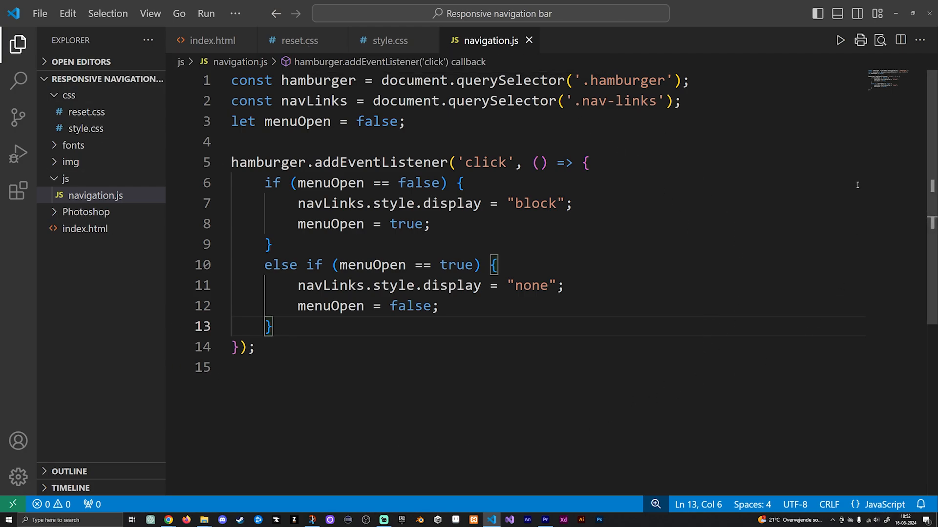
{"action": "mouse_move", "coordinate": [735, 167]}
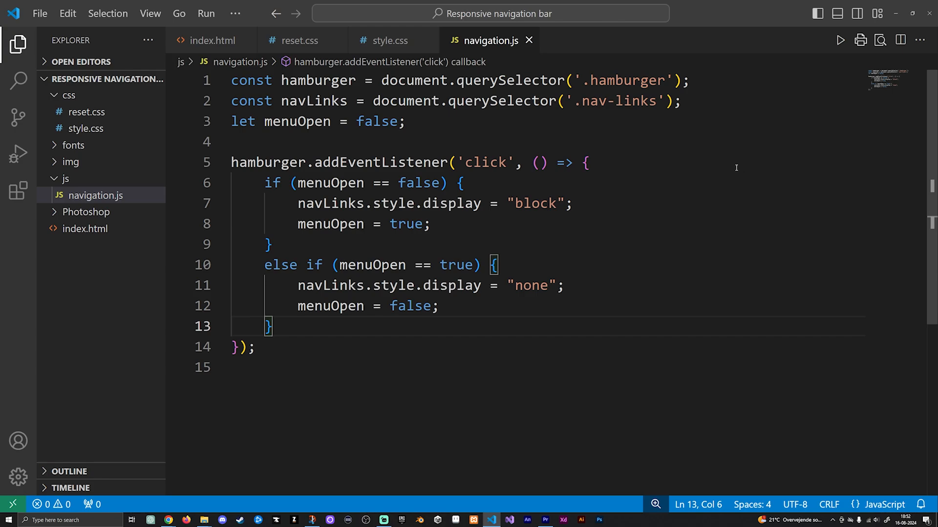
{"action": "mouse_move", "coordinate": [814, 354]}
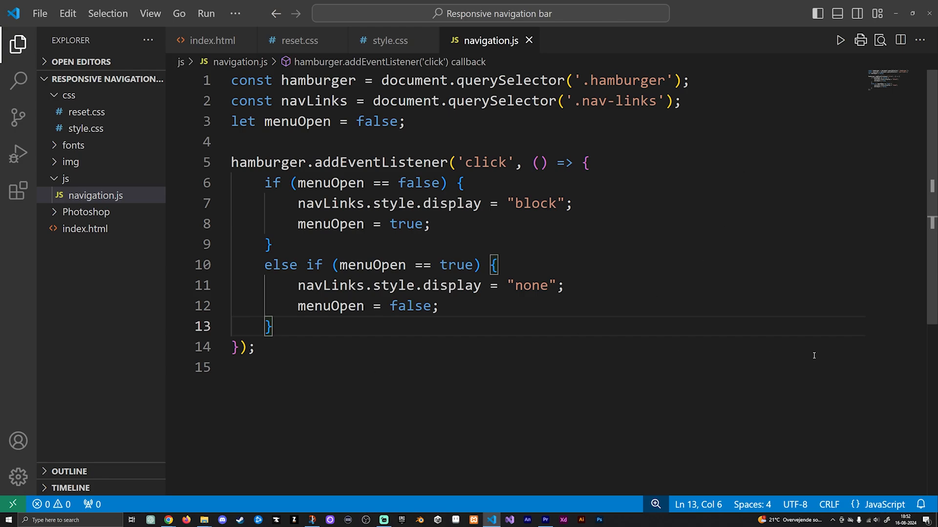
{"action": "mouse_move", "coordinate": [96, 195]}
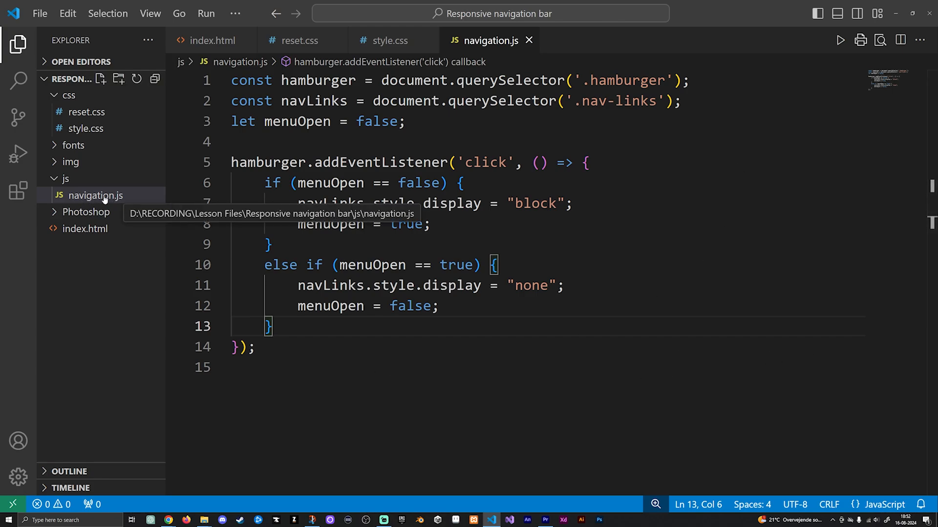
{"action": "mouse_move", "coordinate": [793, 207]}
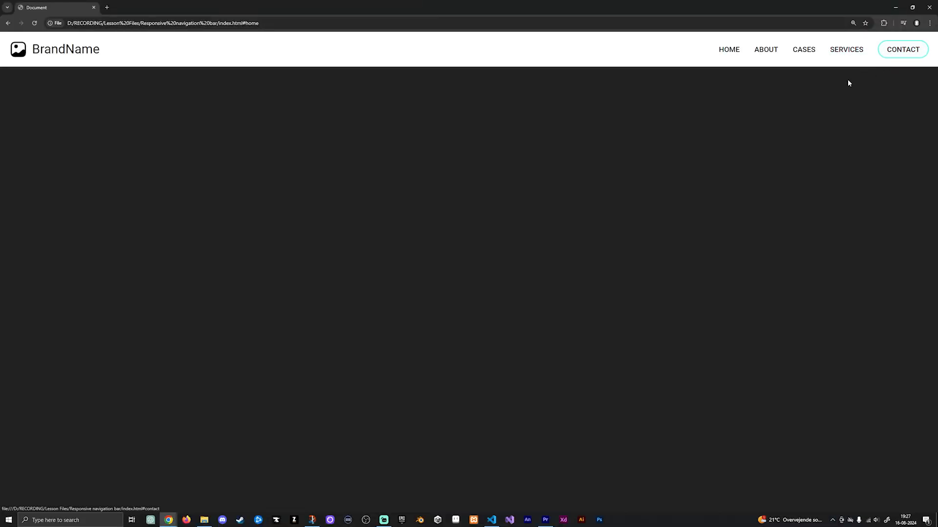
{"action": "mouse_move", "coordinate": [108, 65]}
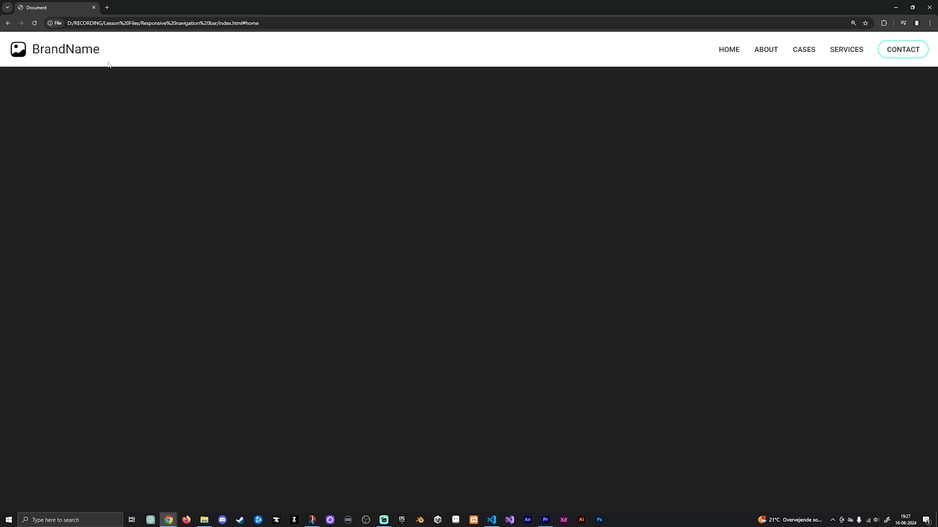
{"action": "mouse_move", "coordinate": [729, 48]}
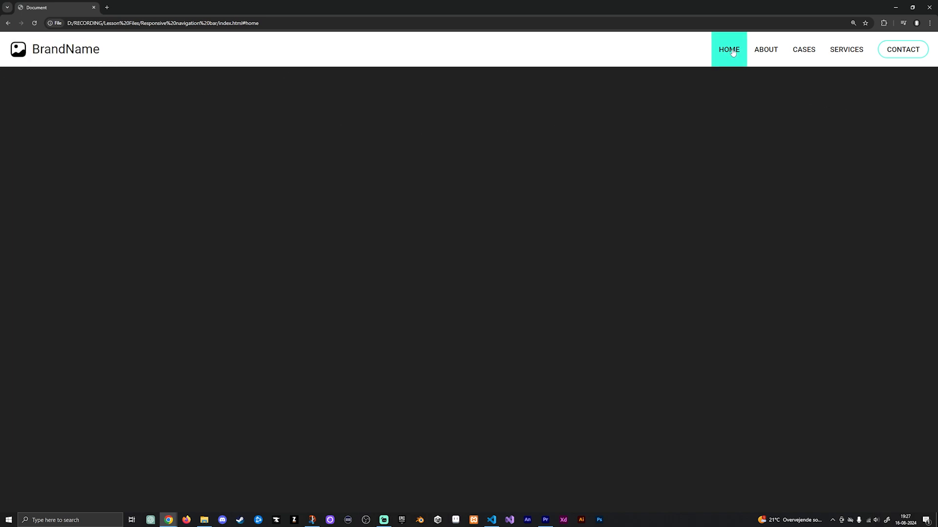
- Test HOME and CONTACT turning turquoise on hover, then bring up the page context menu
{"action": "left_click", "coordinate": [902, 49]}
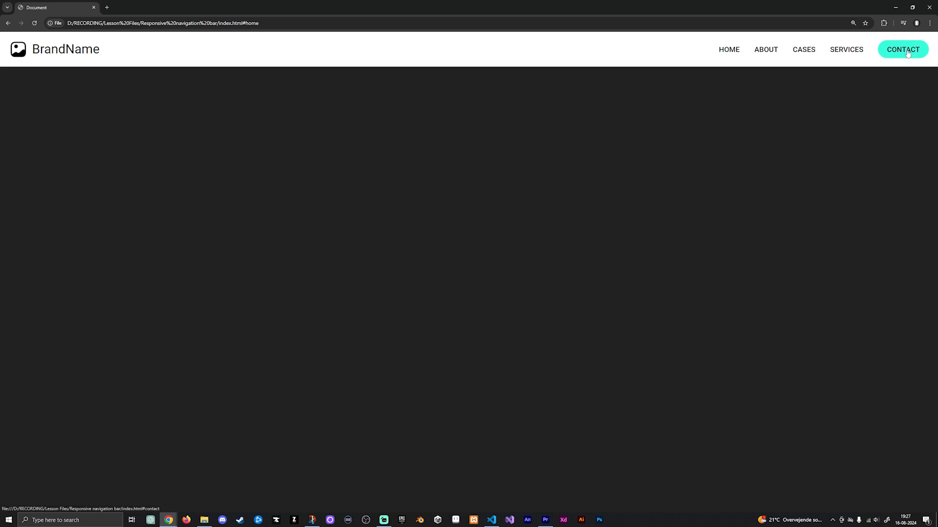
{"action": "left_click", "coordinate": [728, 50]}
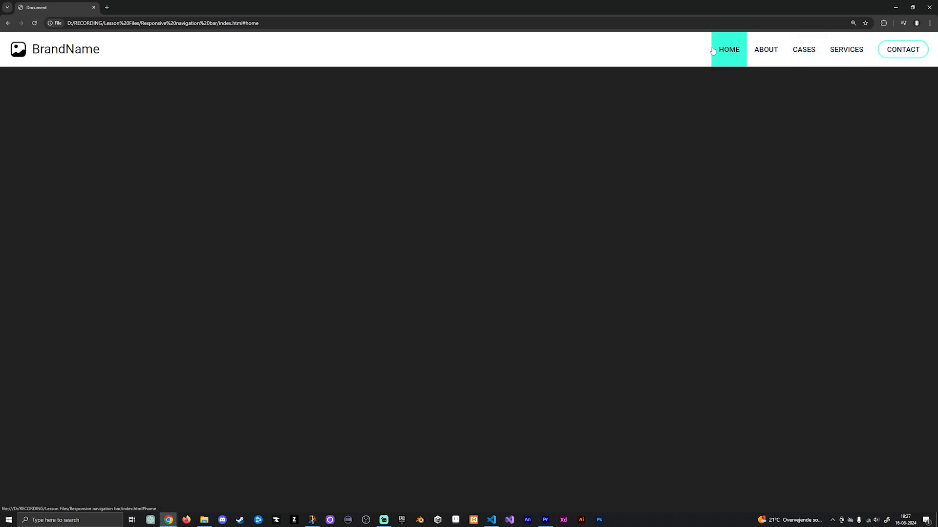
{"action": "mouse_move", "coordinate": [657, 159]}
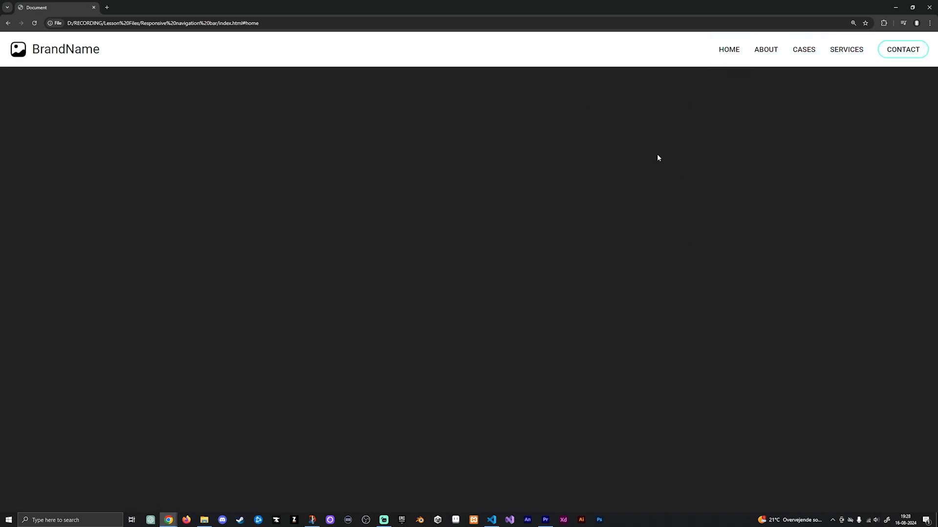
{"action": "mouse_move", "coordinate": [250, 70]}
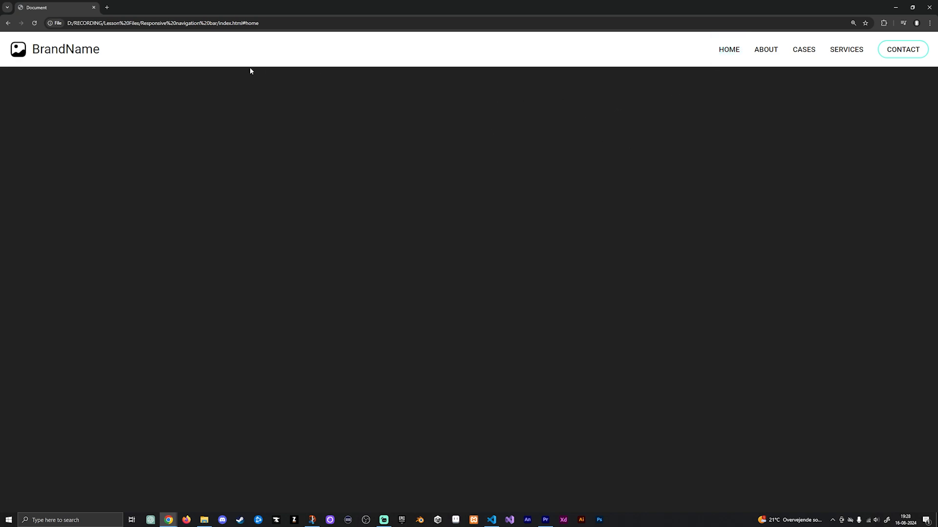
{"action": "right_click", "coordinate": [702, 168]}
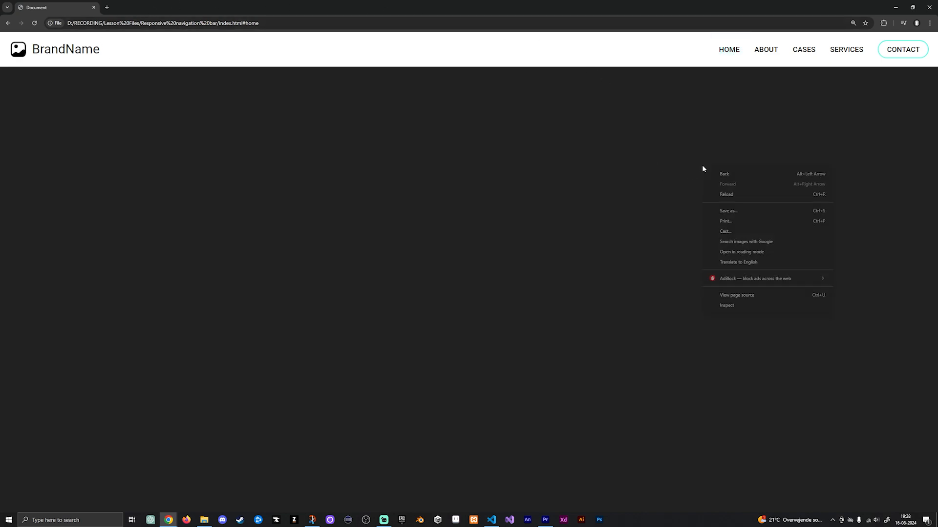
- Inspect the page at iPhone 13 Pro size and test the SERVICES and HOME mobile links
{"action": "left_click", "coordinate": [726, 305]}
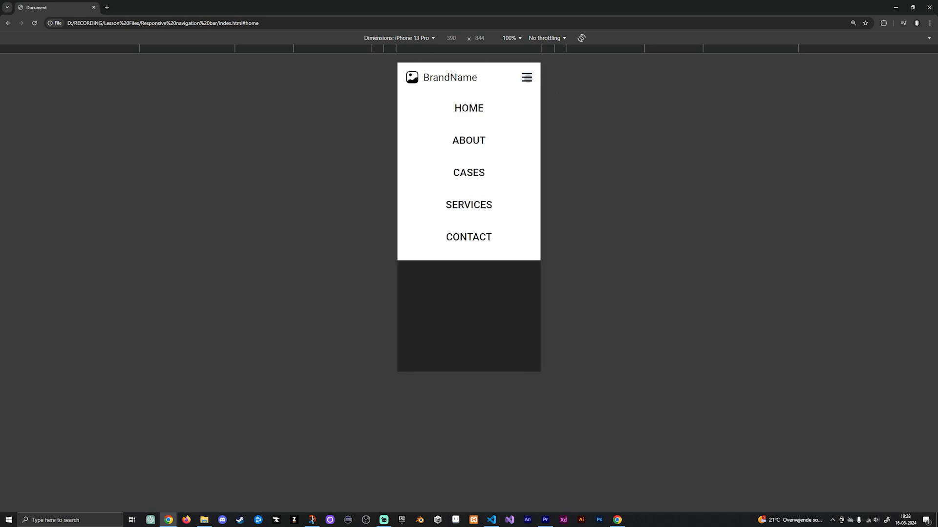
{"action": "left_click", "coordinate": [468, 204]}
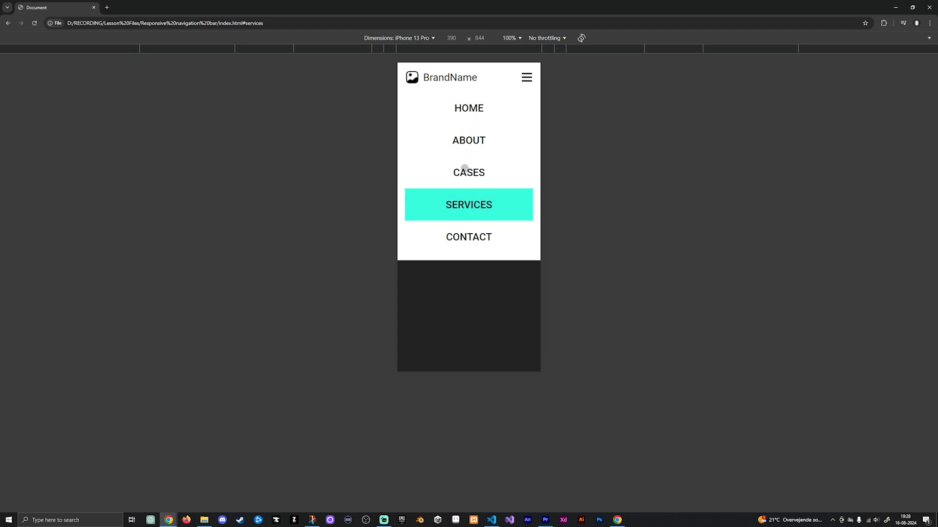
{"action": "left_click", "coordinate": [469, 109]}
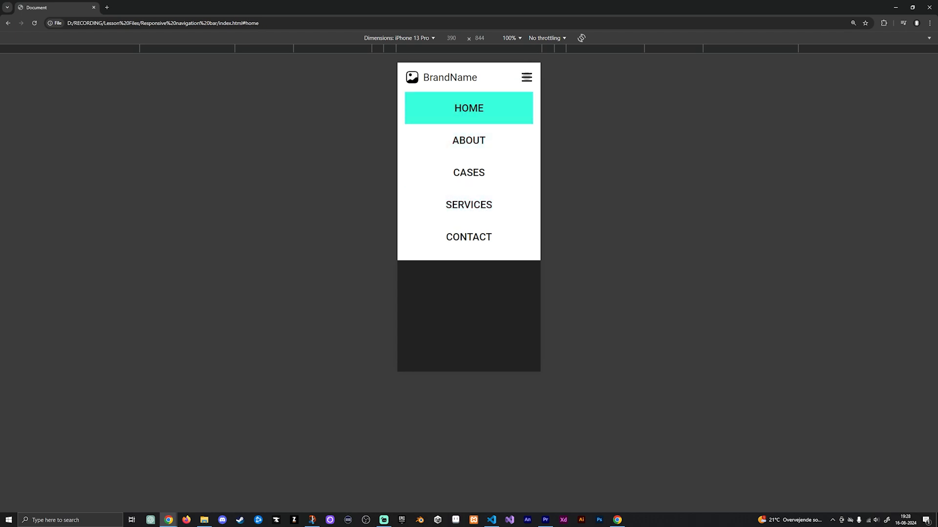
- Close and reopen the hamburger menu, then test the ABOUT link's turquoise highlight
{"action": "left_click", "coordinate": [399, 38]}
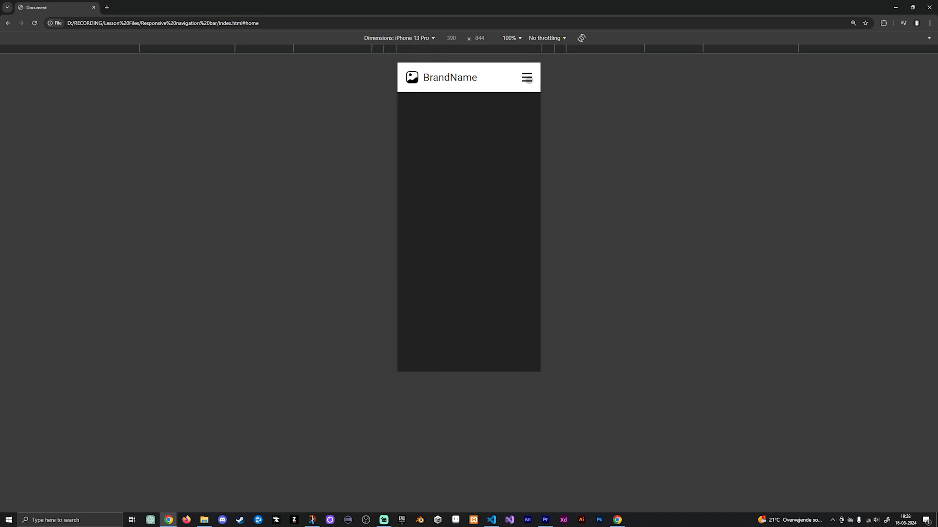
{"action": "left_click", "coordinate": [525, 77]}
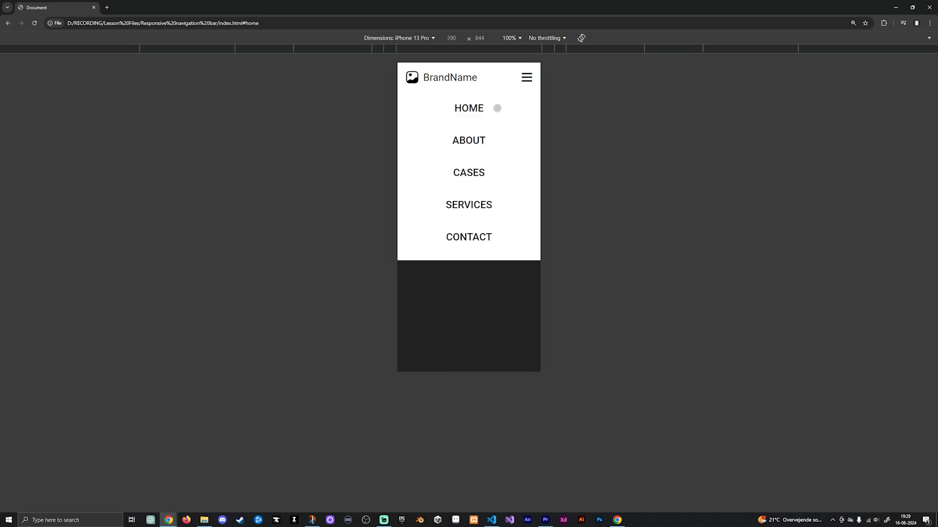
{"action": "mouse_move", "coordinate": [468, 136]}
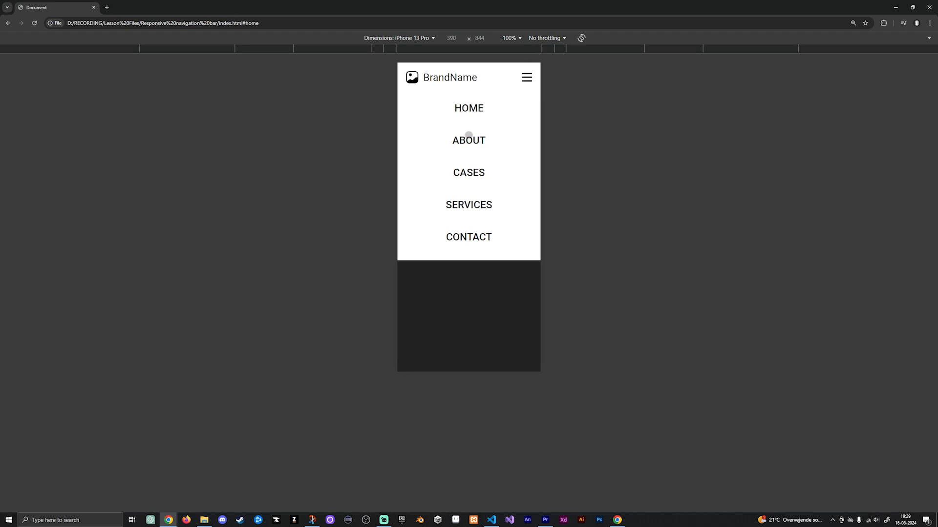
{"action": "left_click", "coordinate": [468, 139]}
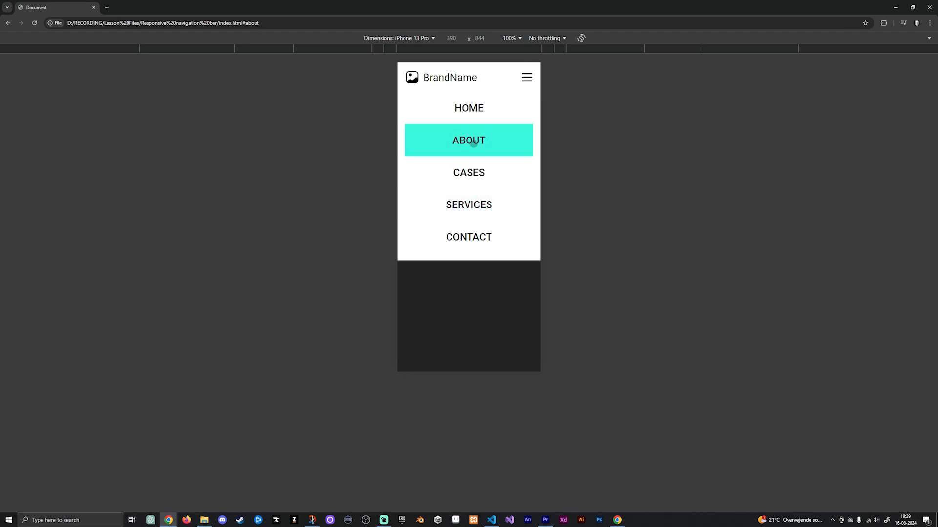